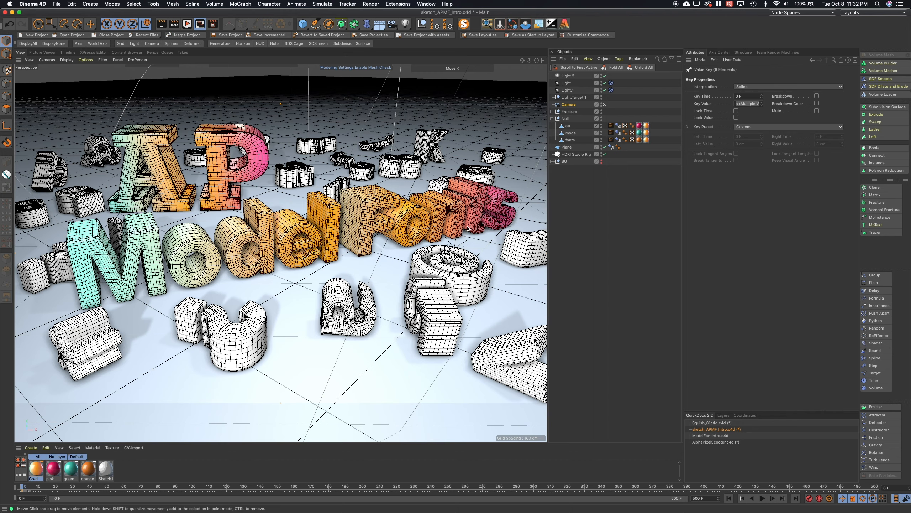
mouse_move(468, 229)
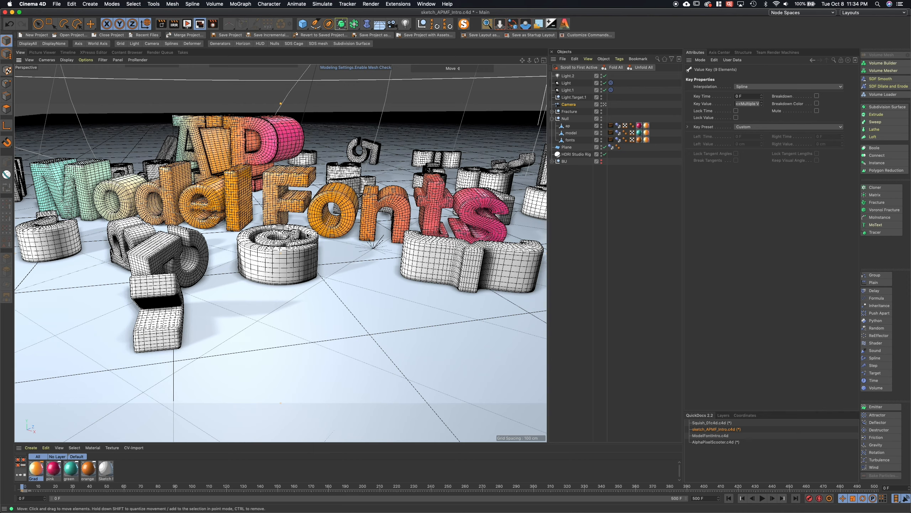
- Orbit around the colourful letter scene and glance at the installed extensions list
drag(279, 232, 280, 174)
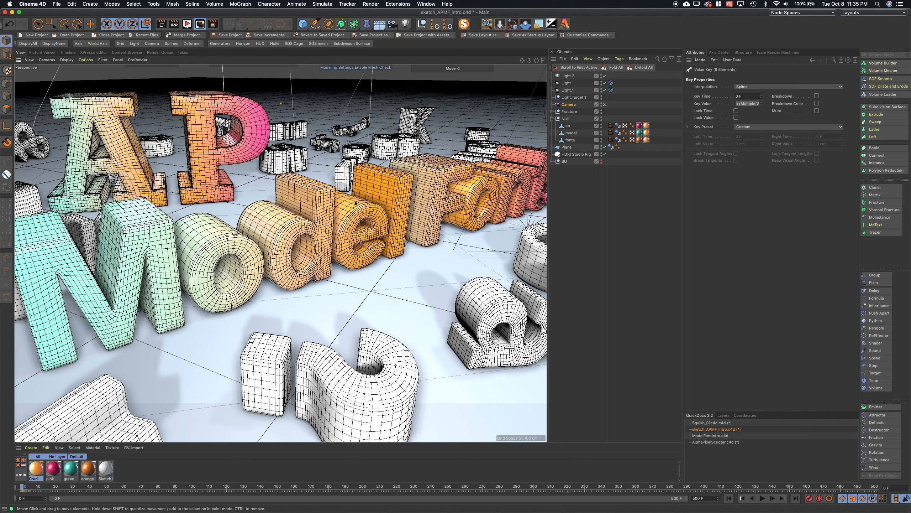
mouse_move(533, 153)
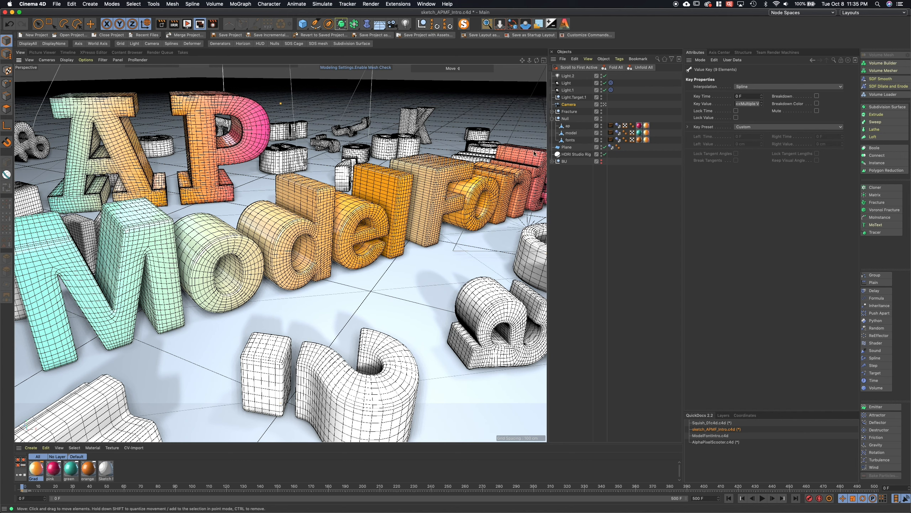
mouse_move(324, 211)
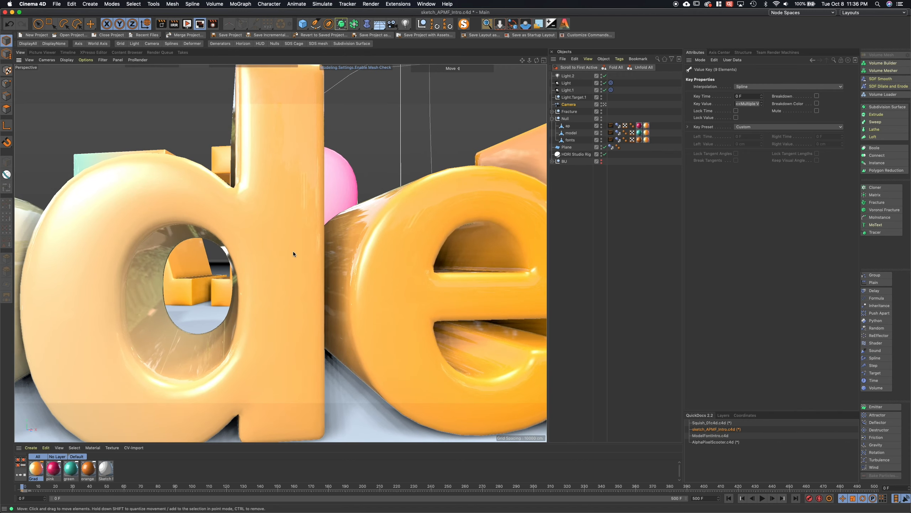
drag(293, 253, 331, 250)
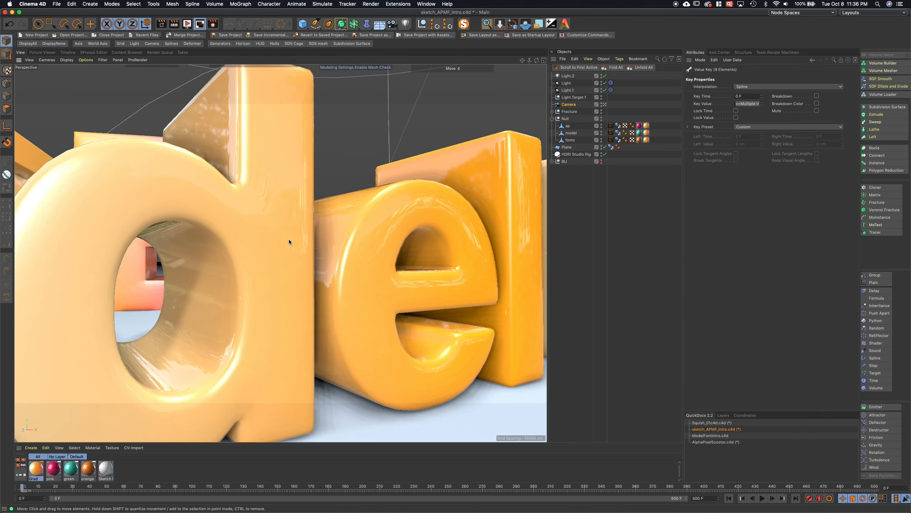
mouse_move(278, 245)
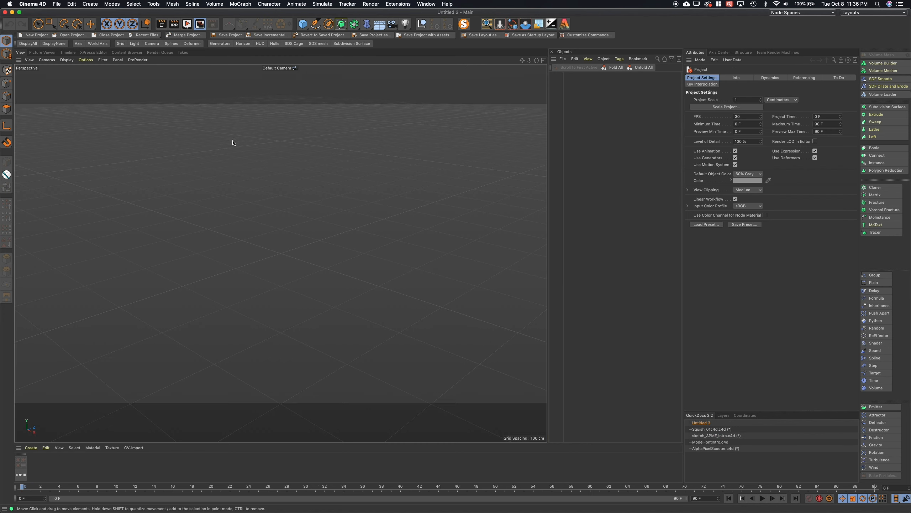
mouse_move(241, 312)
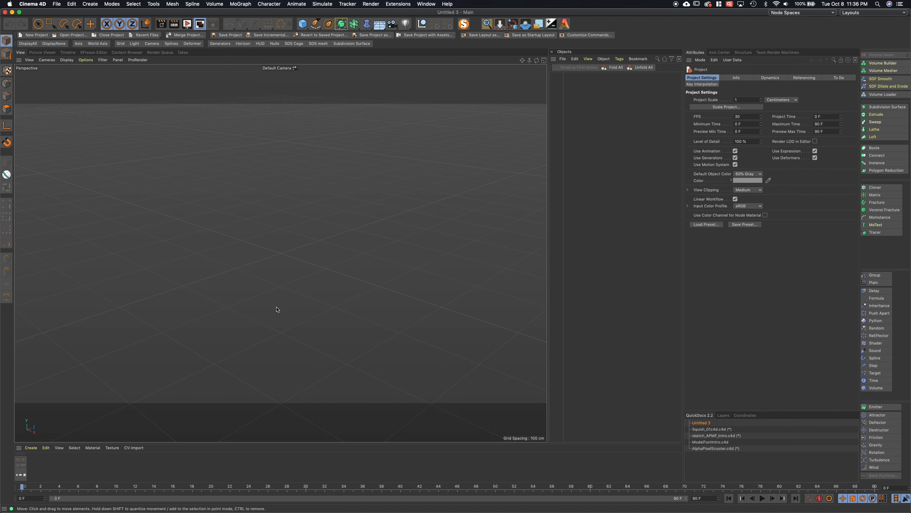
mouse_move(394, 3)
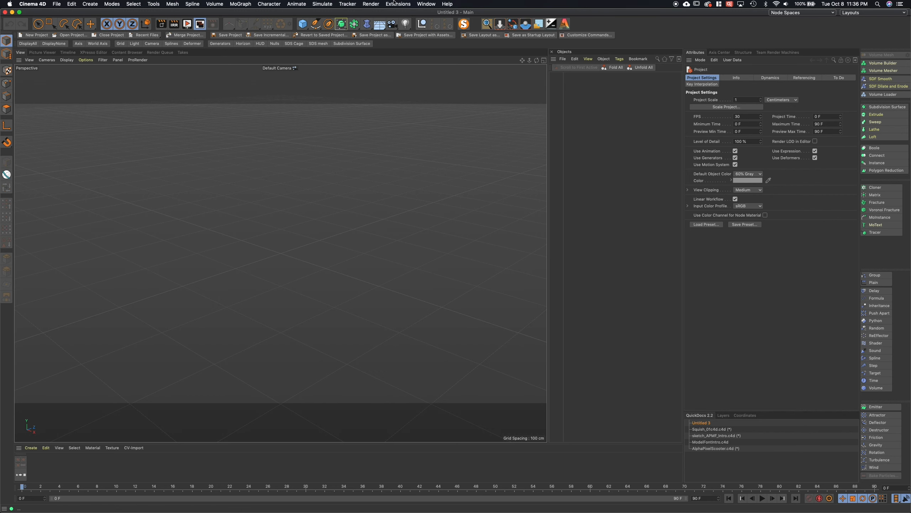
click(398, 3)
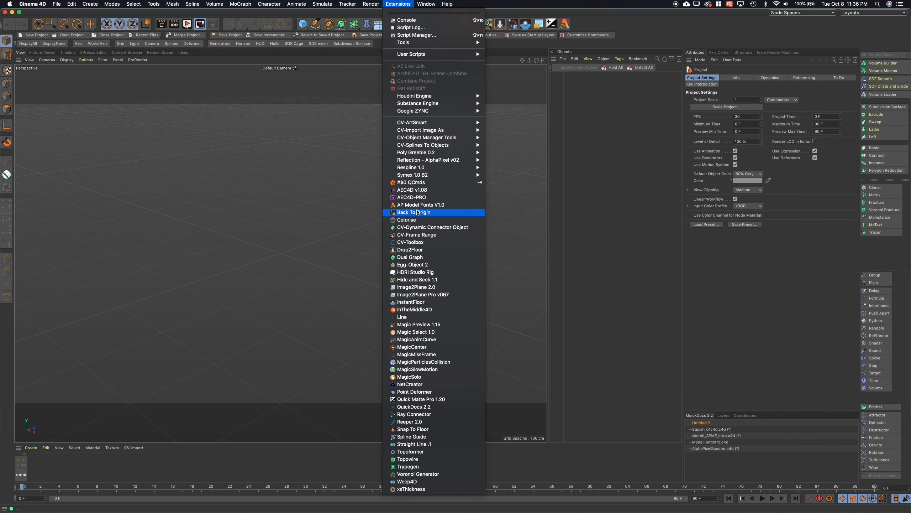
click(414, 212)
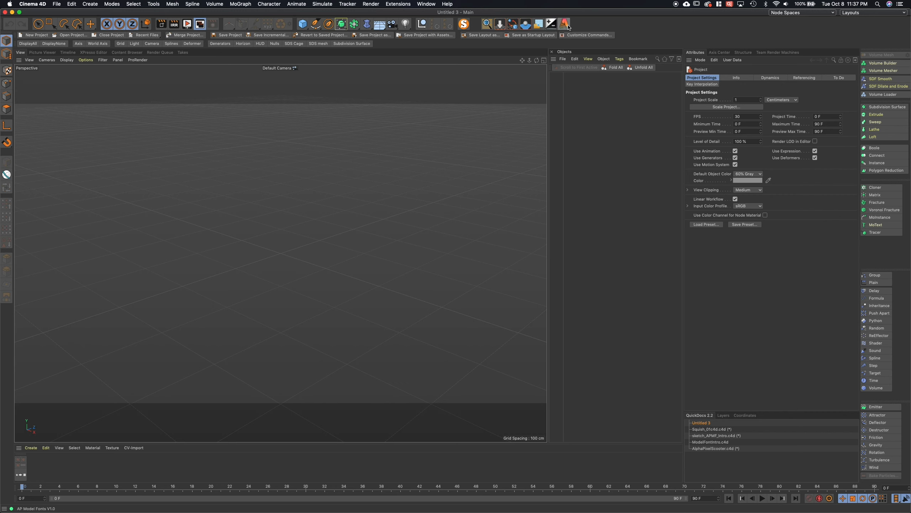
- Generate 'Model Fonts are out today!' as 612StoneArch lettering with the Model Fonts plugin
click(563, 24)
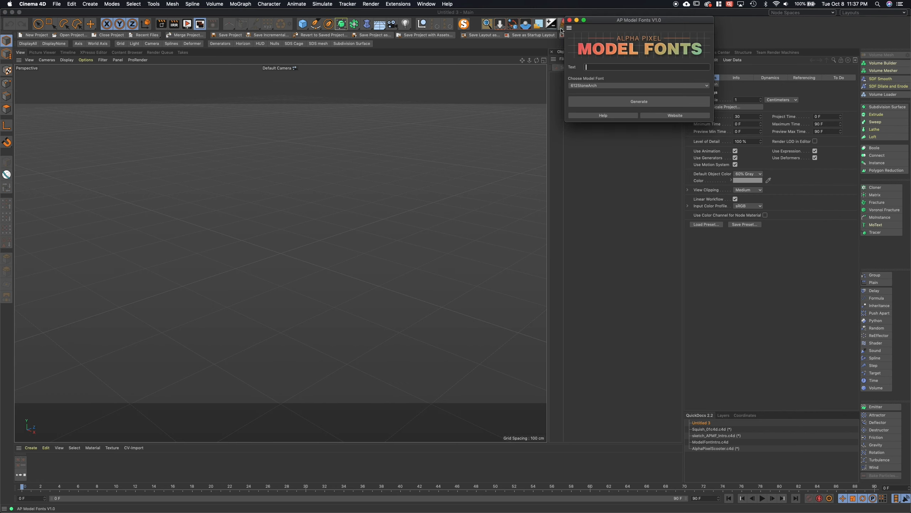
drag(639, 20, 331, 113)
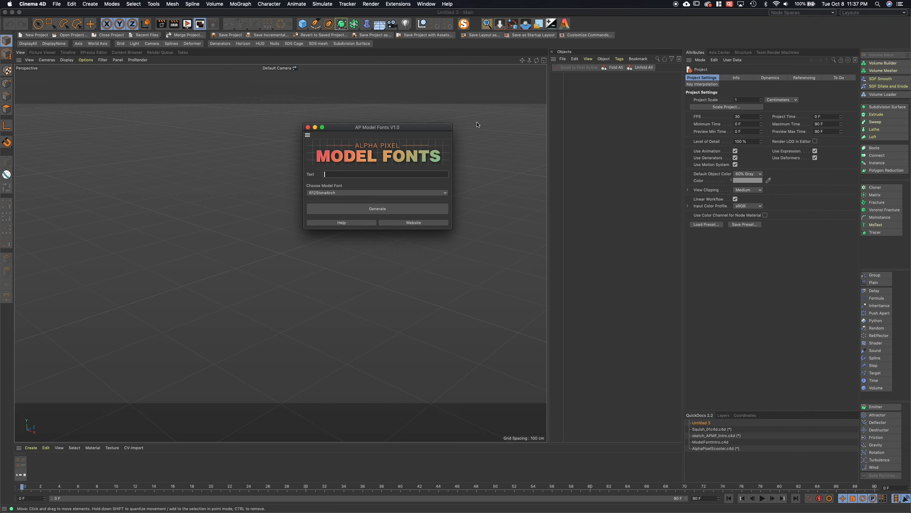
text(M)
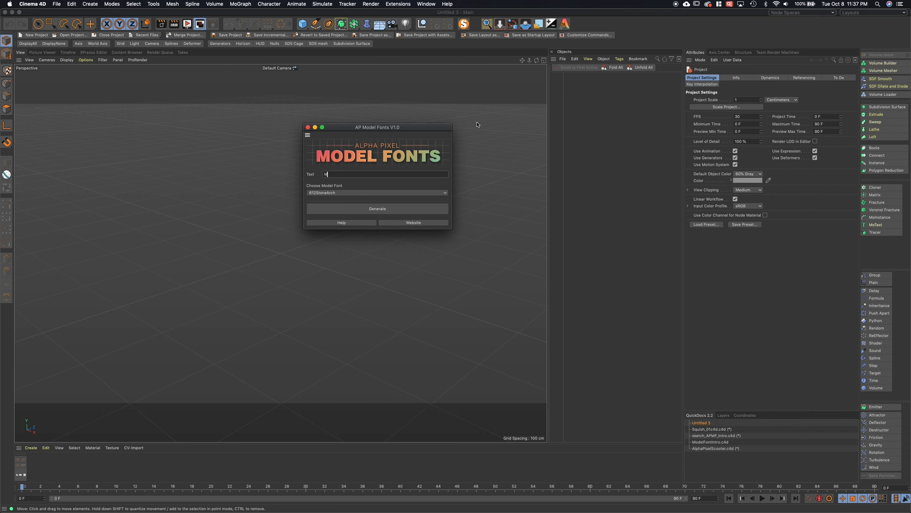
text(Model Fonts)
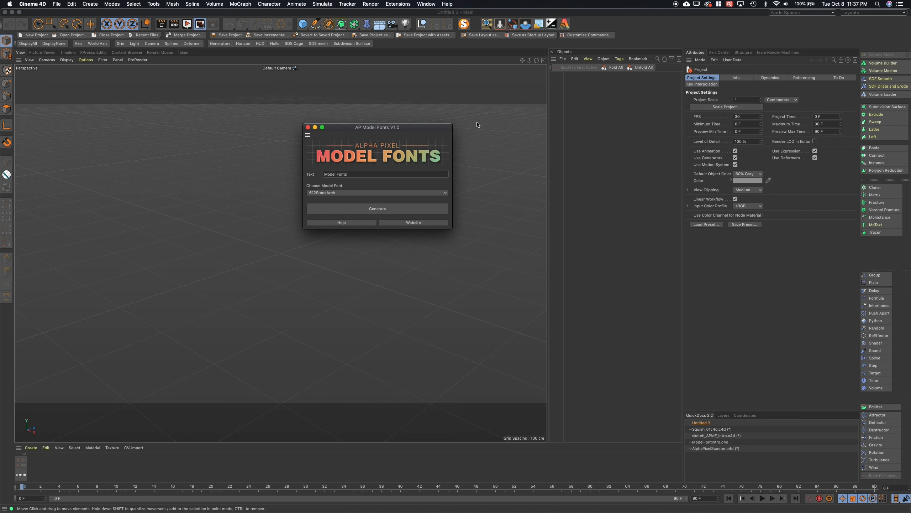
text(are out)
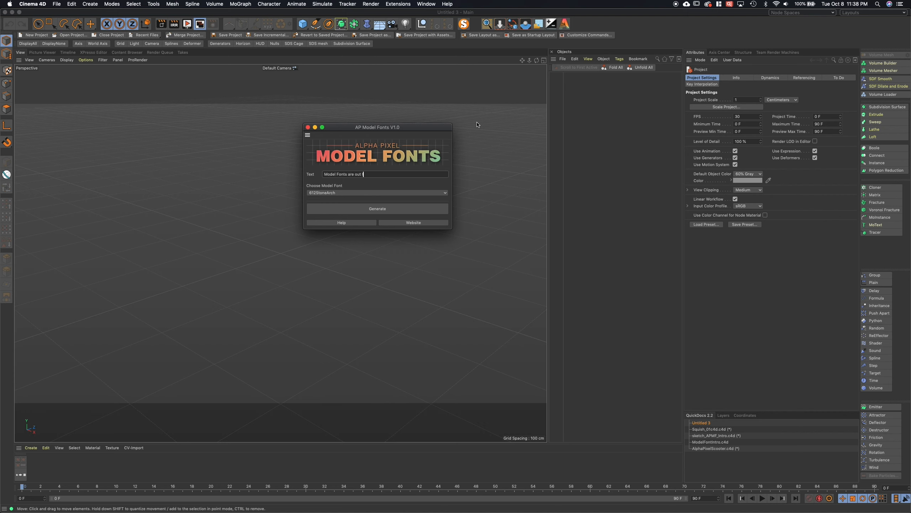
text(today!)
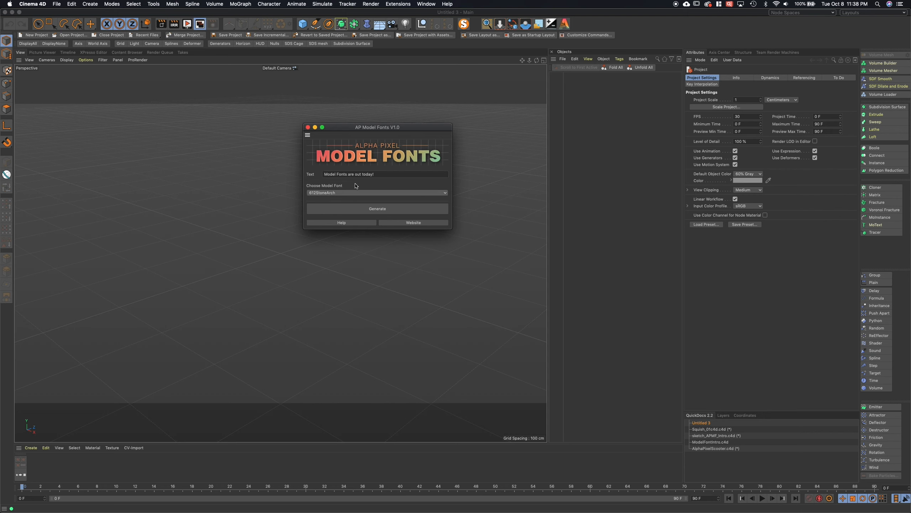
click(378, 193)
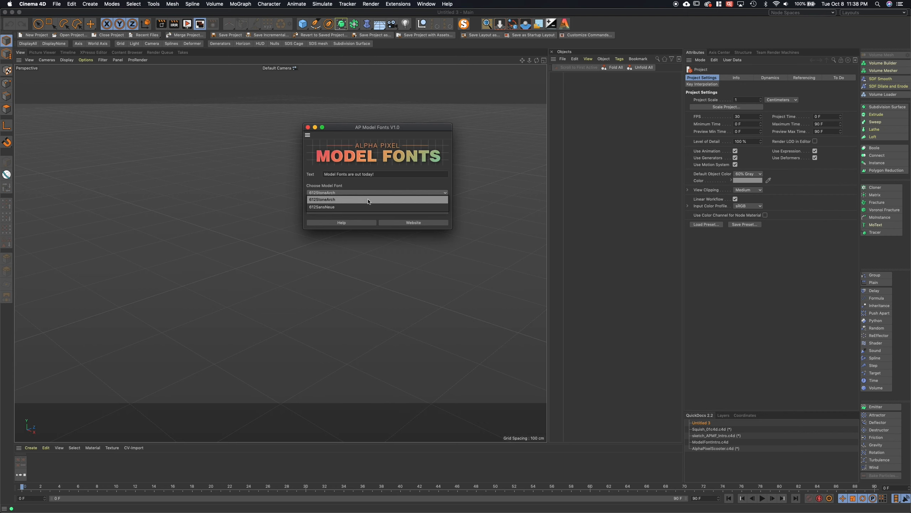
mouse_move(366, 202)
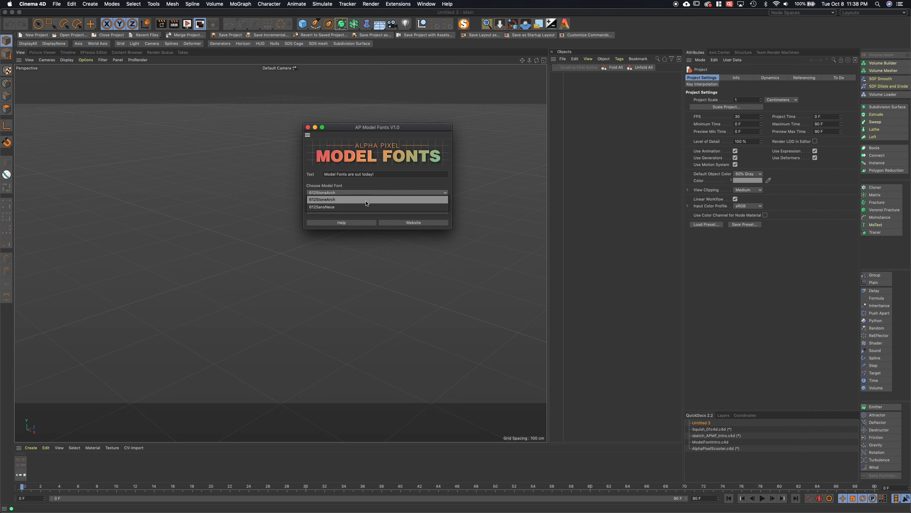
mouse_move(360, 207)
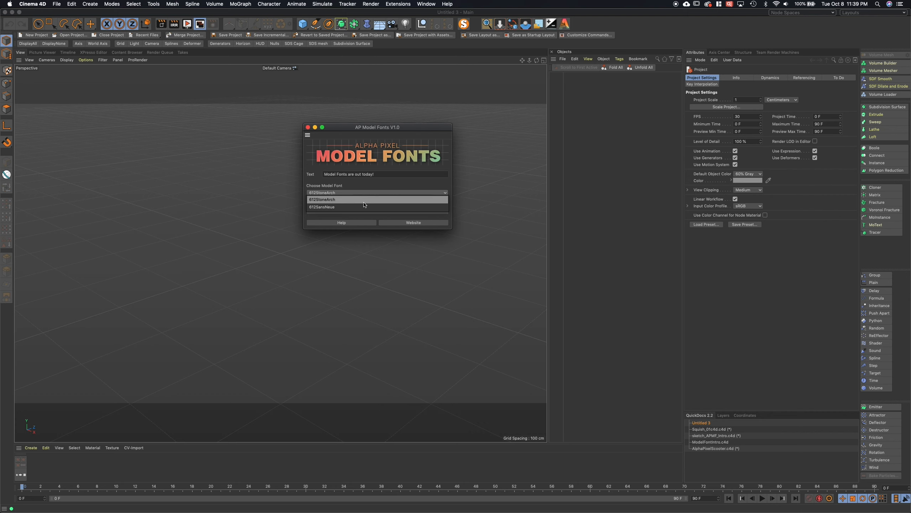
mouse_move(361, 203)
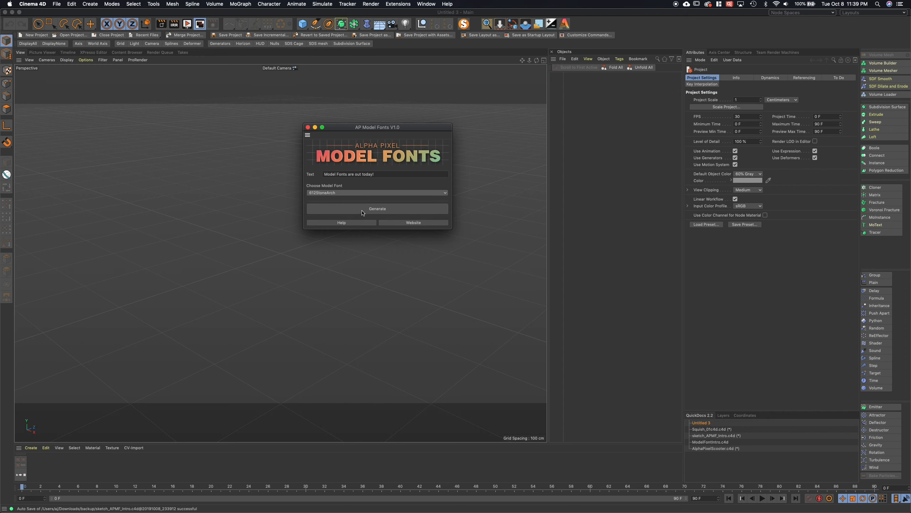
click(377, 209)
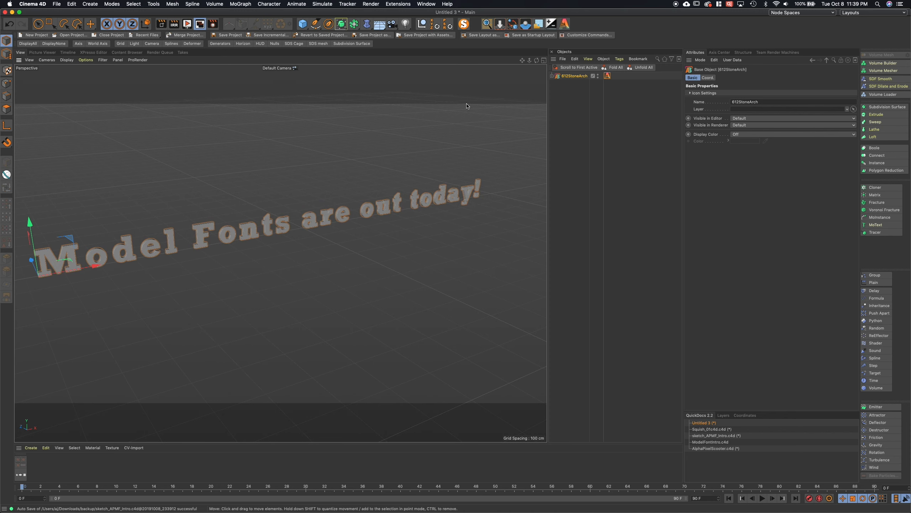
click(67, 60)
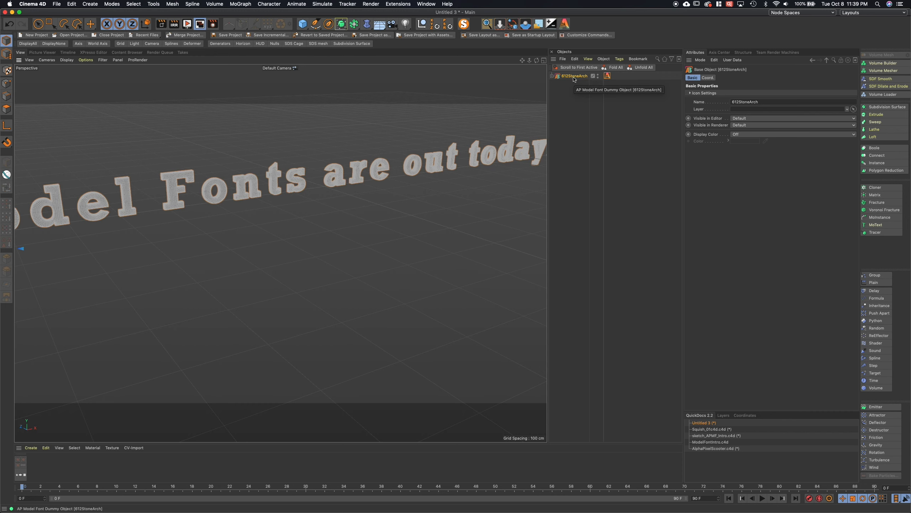
mouse_move(551, 78)
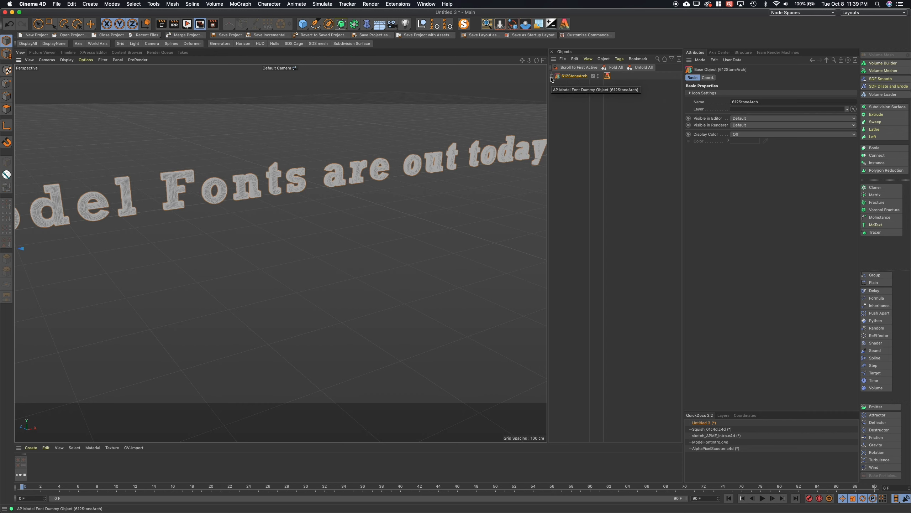
click(552, 75)
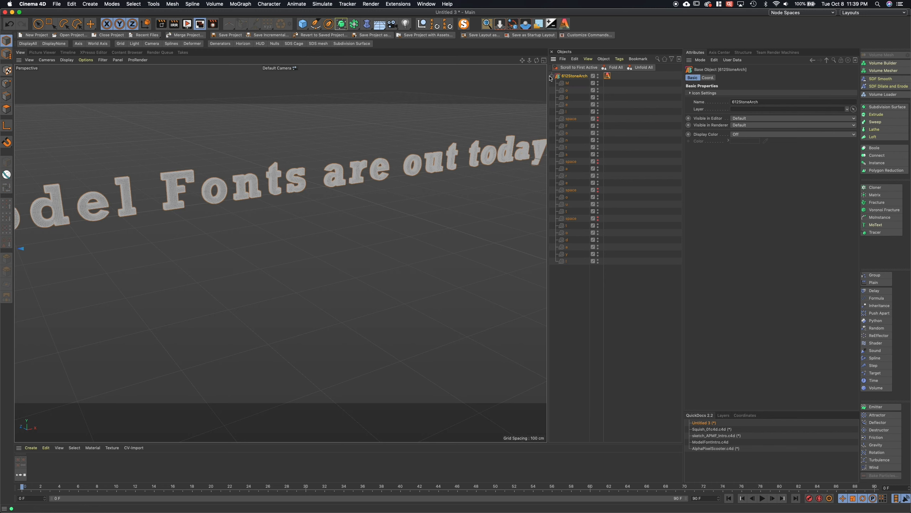
click(556, 76)
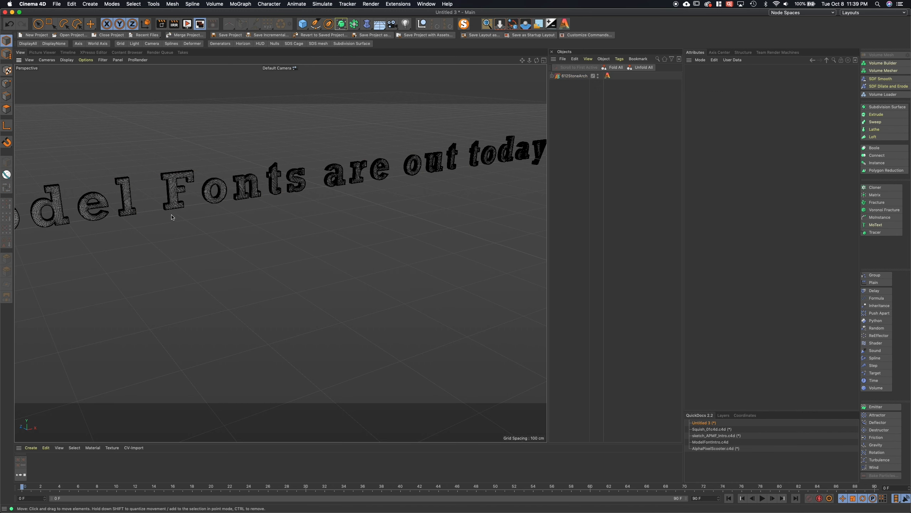
mouse_move(424, 129)
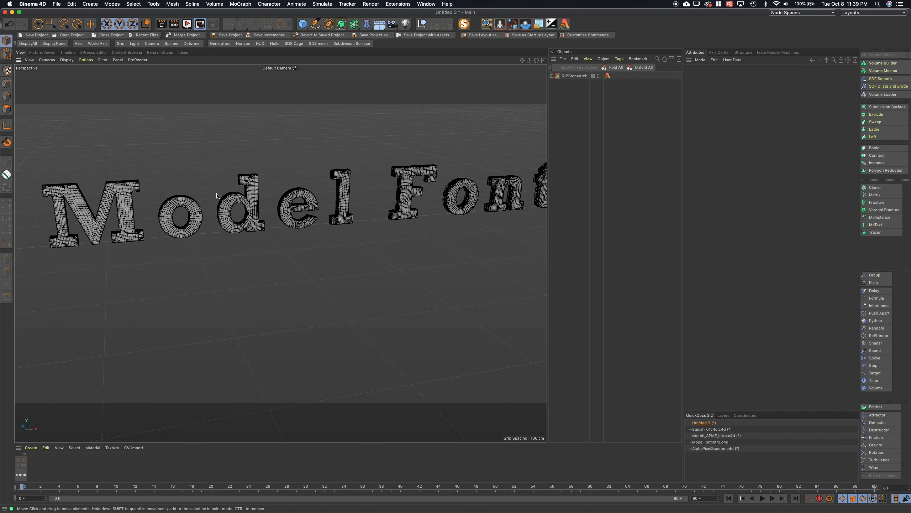
click(245, 209)
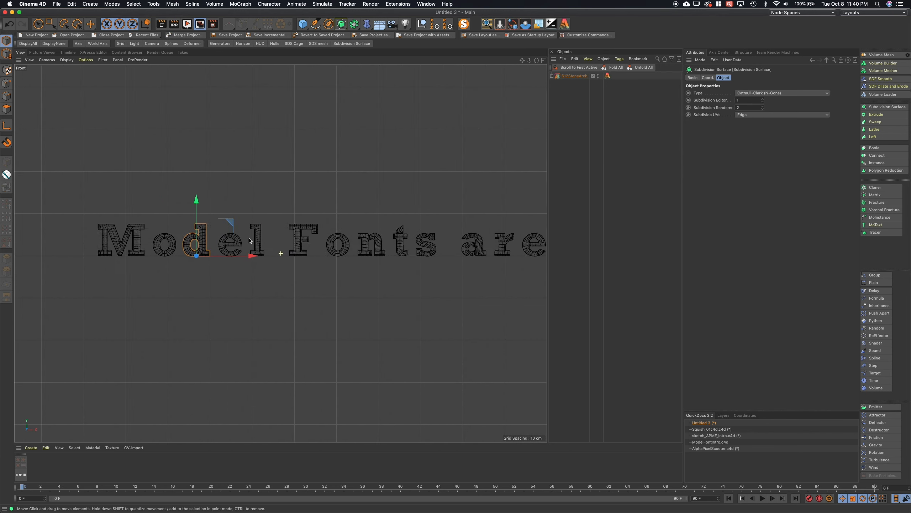
- Show the lettering's Model Font tag settings (depth, bevel, spacing) in the Attributes panel
scroll(down, 3)
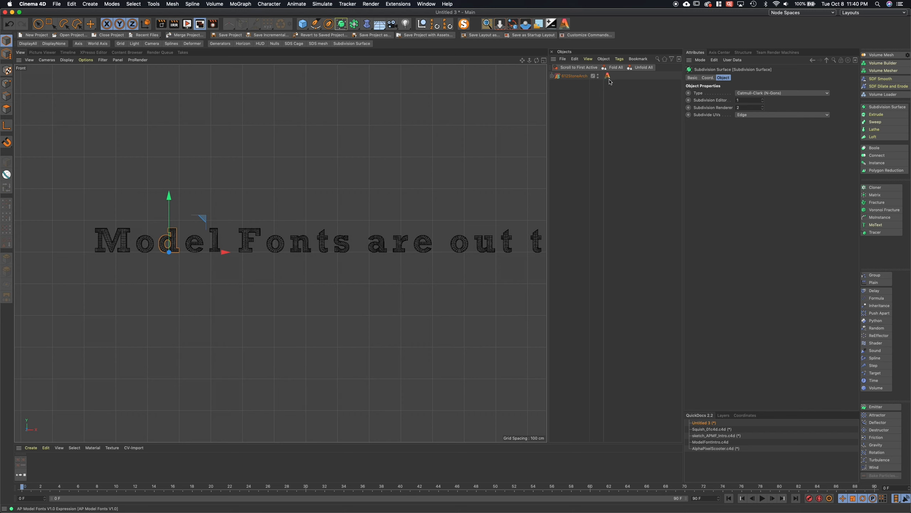
click(607, 76)
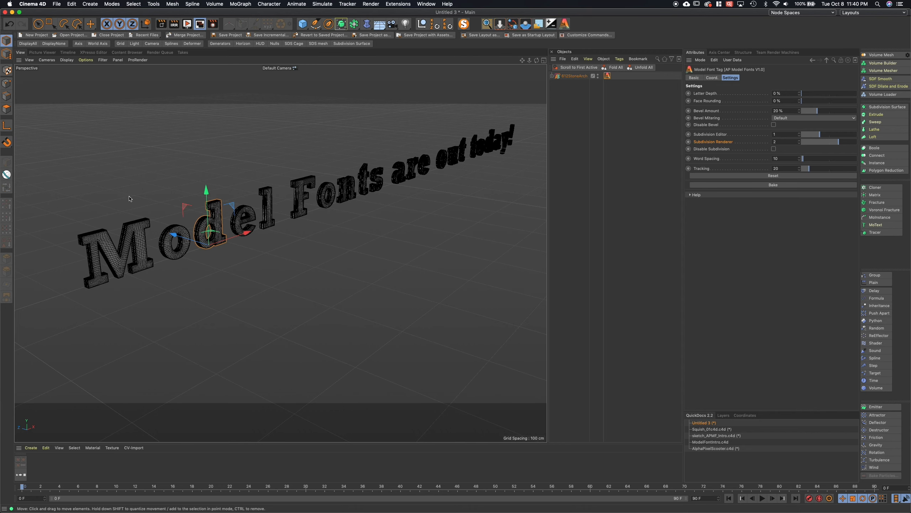
- Raise the Model Font tag's Letter Depth to about 44%
drag(805, 93, 843, 92)
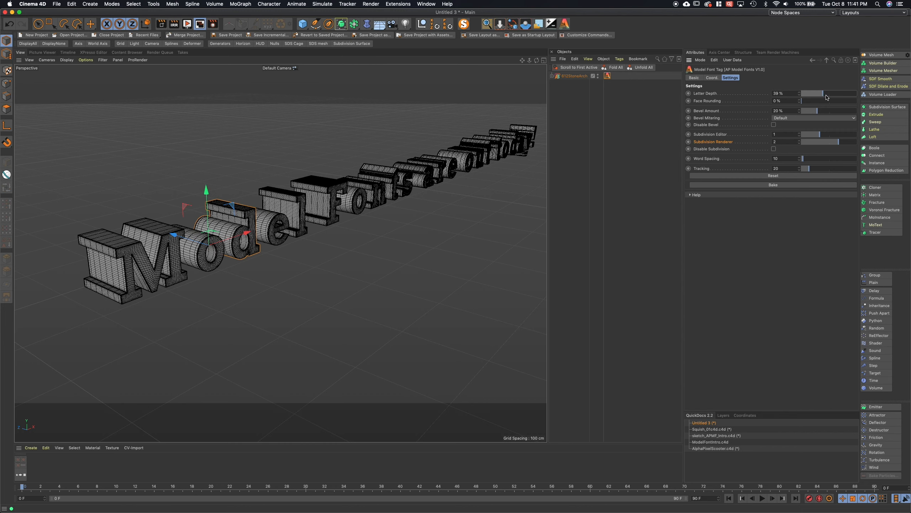
drag(822, 93, 829, 93)
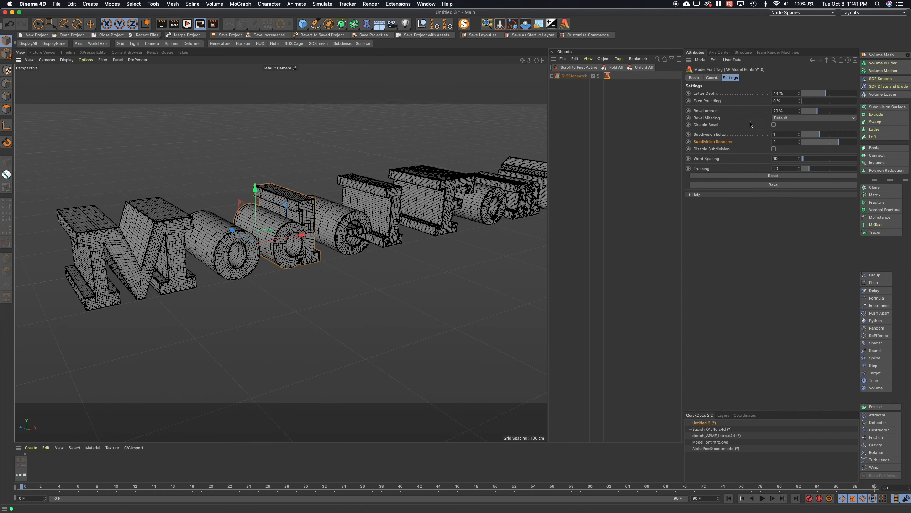
mouse_move(816, 105)
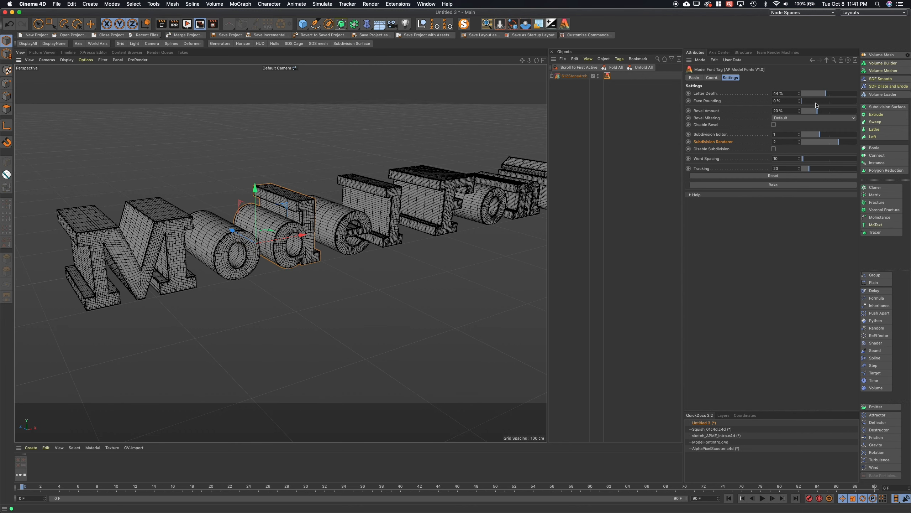
mouse_move(82, 317)
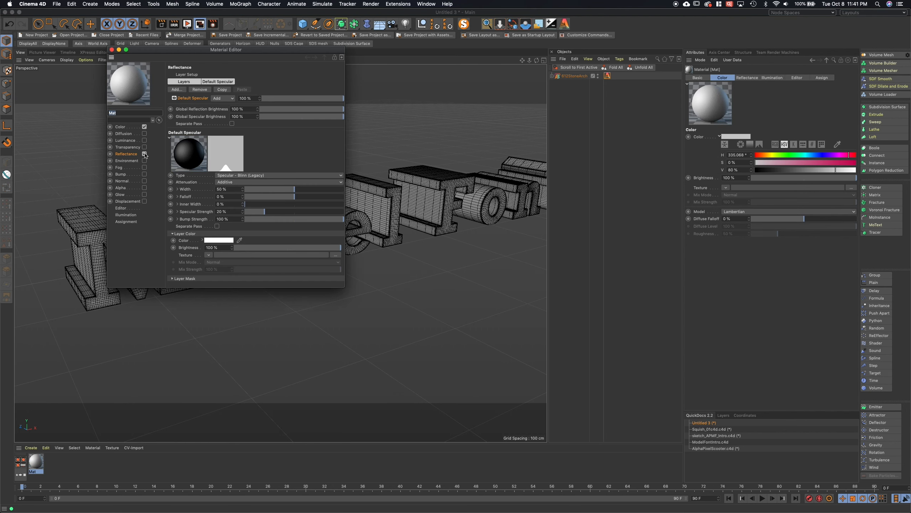
- Add a Beckmann reflection layer to the material and close the Material Editor
click(176, 89)
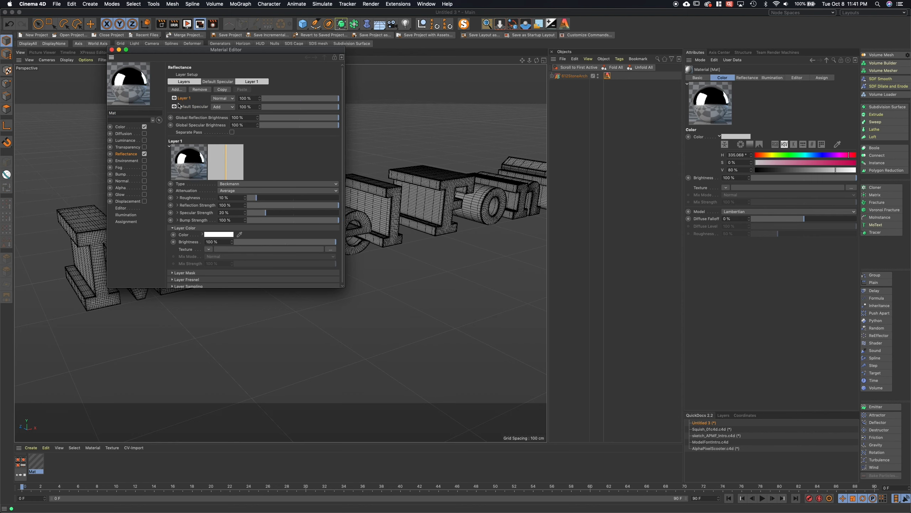
click(699, 77)
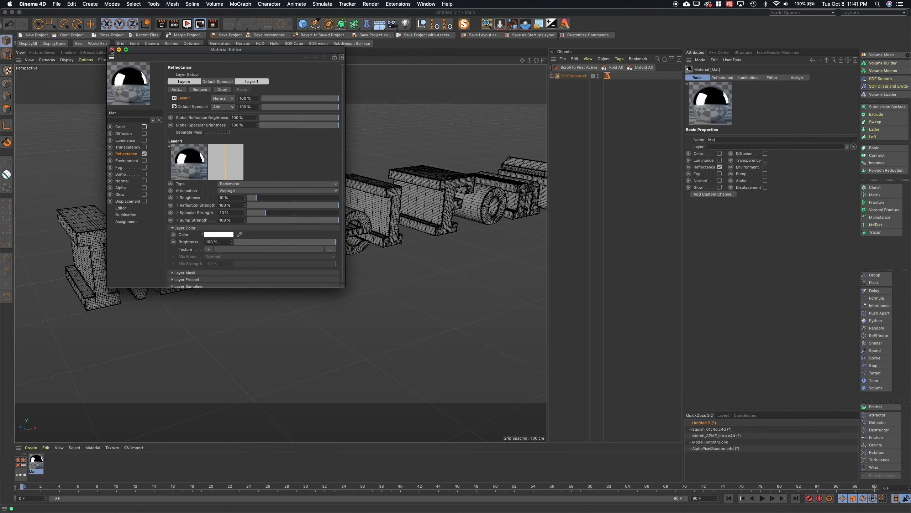
click(115, 50)
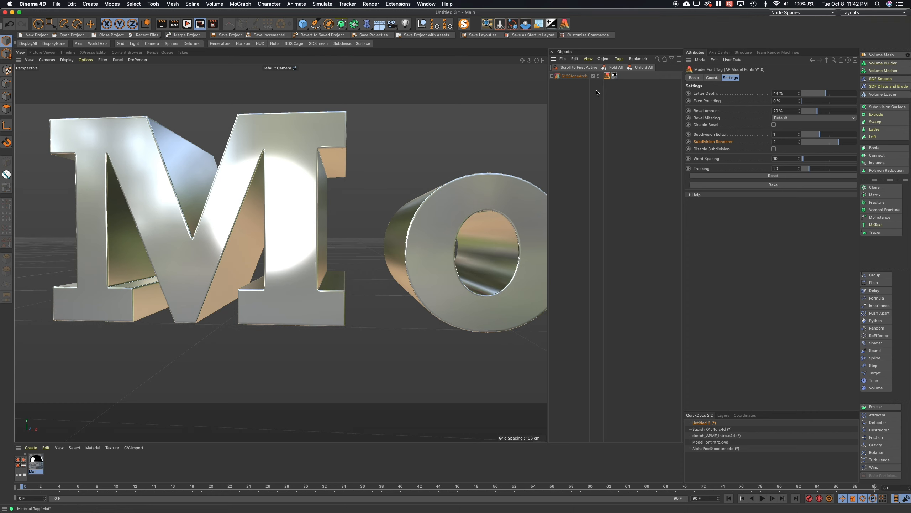
mouse_move(811, 104)
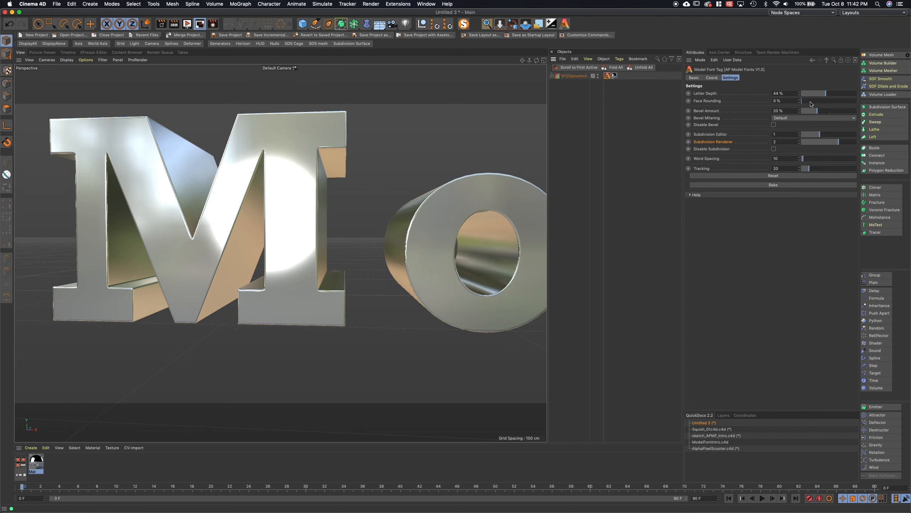
- Set Face Rounding to about 54% and Bevel Amount to 36% on the Model Font tag
drag(802, 100, 820, 101)
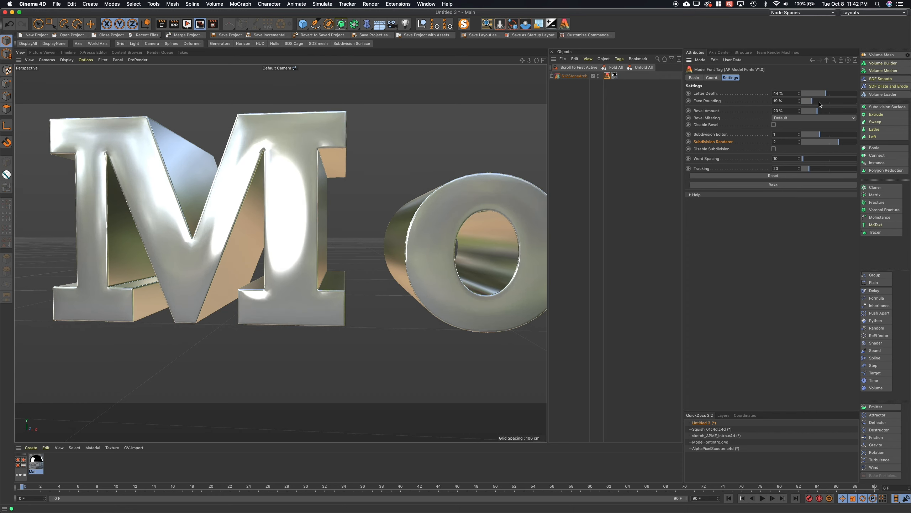
drag(805, 101, 823, 101)
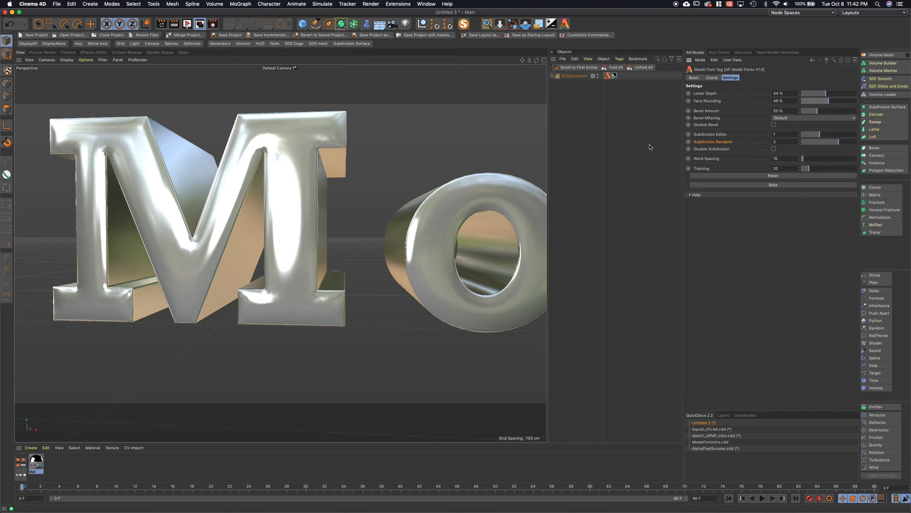
drag(820, 100, 823, 101)
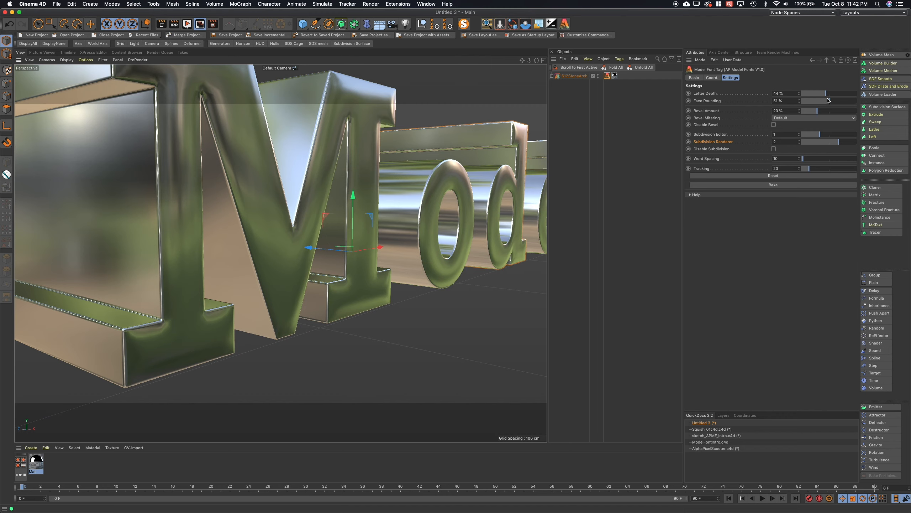
drag(814, 100, 843, 101)
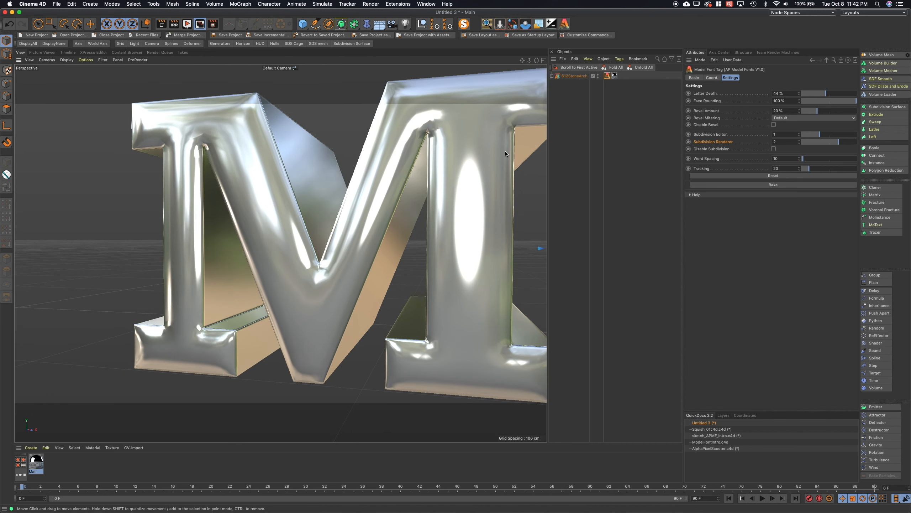
drag(839, 100, 831, 101)
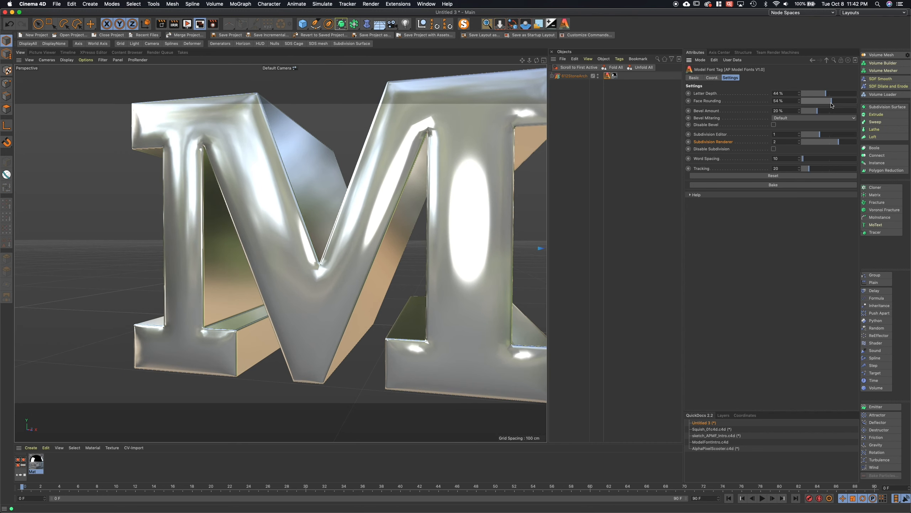
drag(831, 100, 802, 100)
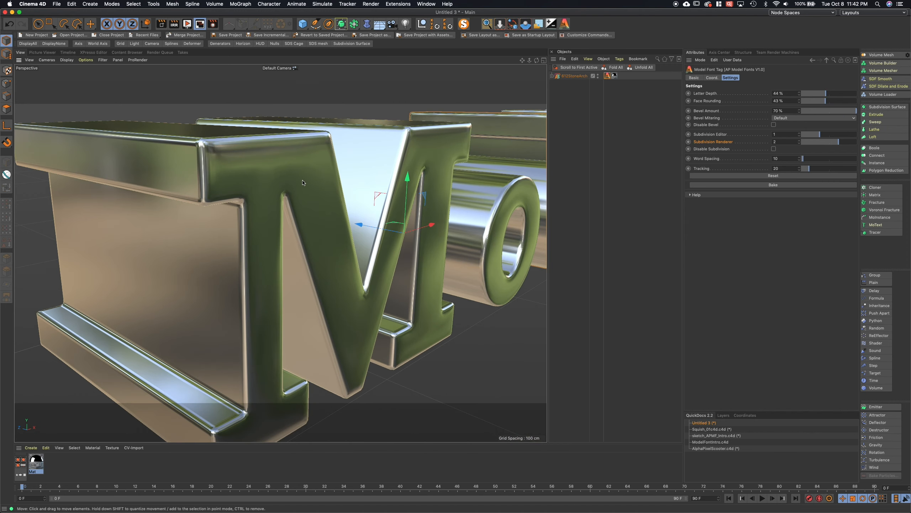
drag(813, 101, 846, 100)
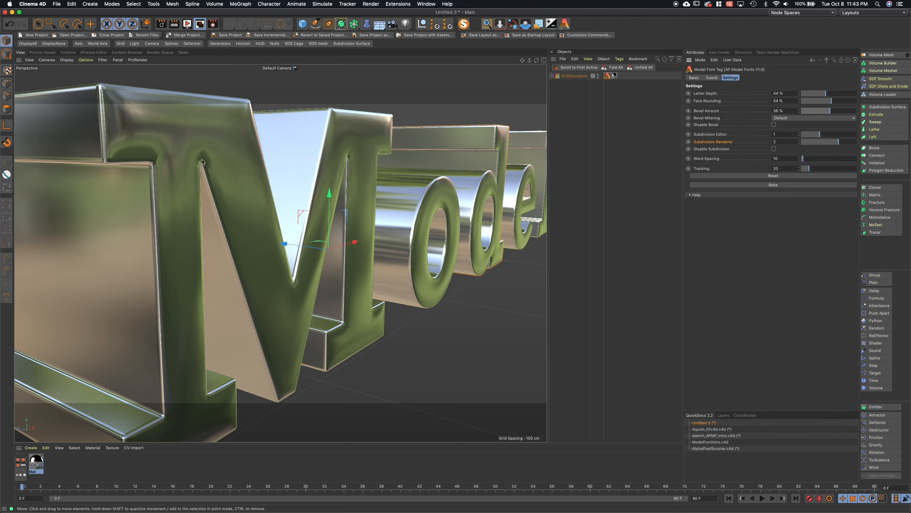
mouse_move(260, 192)
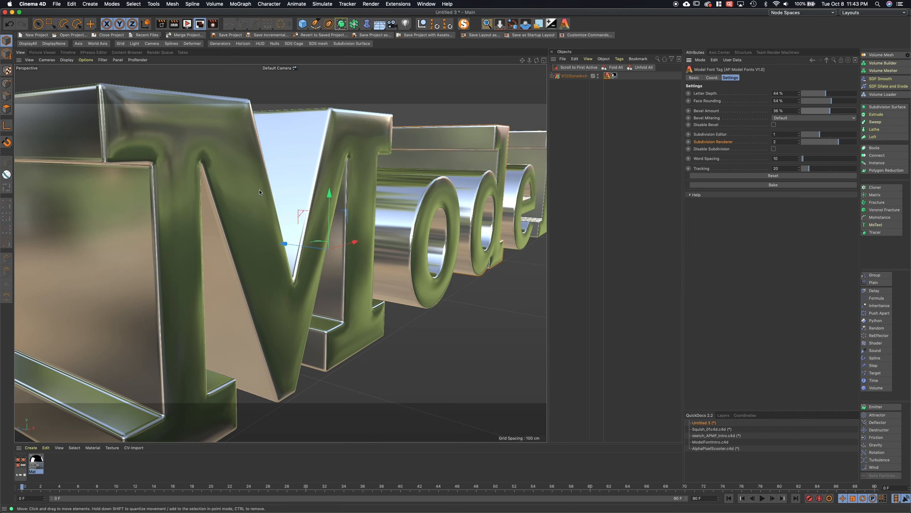
mouse_move(188, 167)
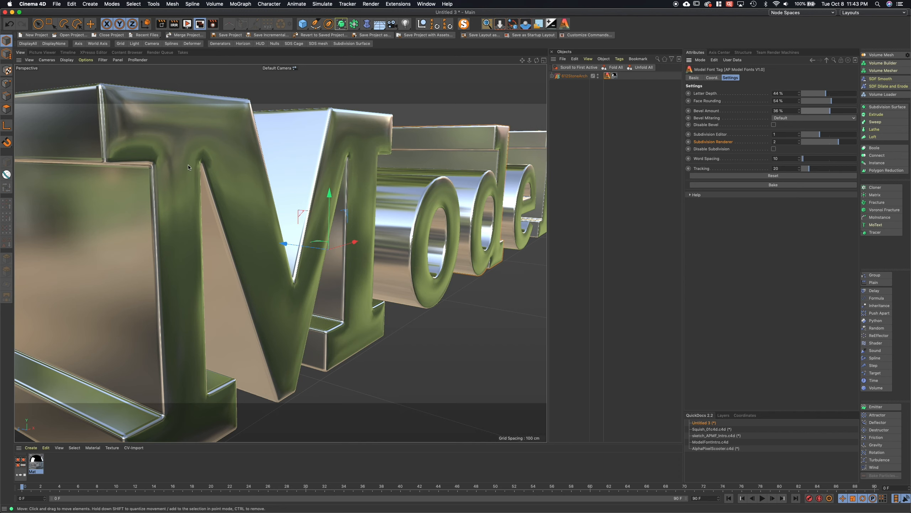
- Turn on wireframe display, then try Uniform bevel mitering and revert to Default
click(67, 60)
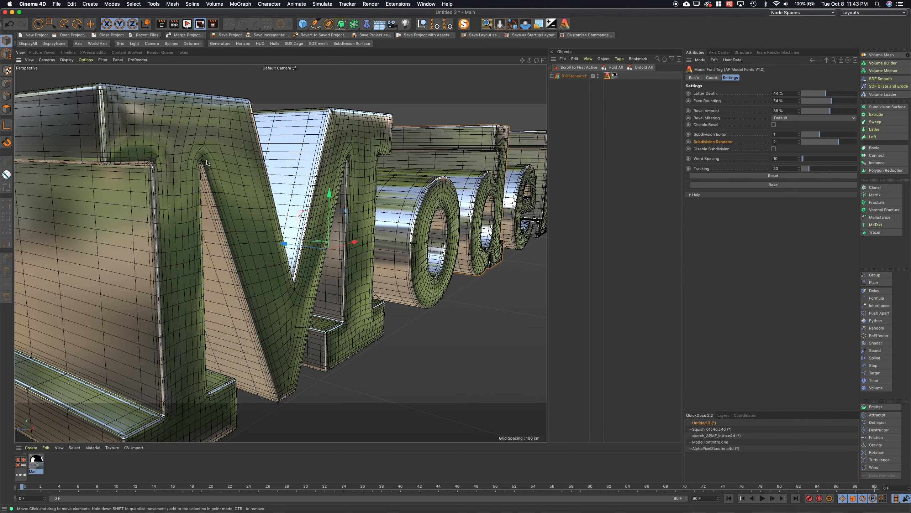
scroll(down, 3)
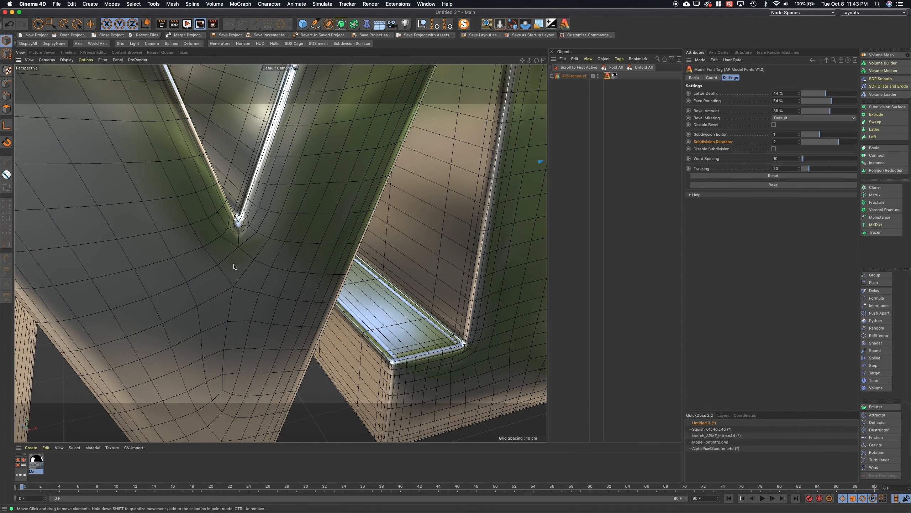
click(812, 118)
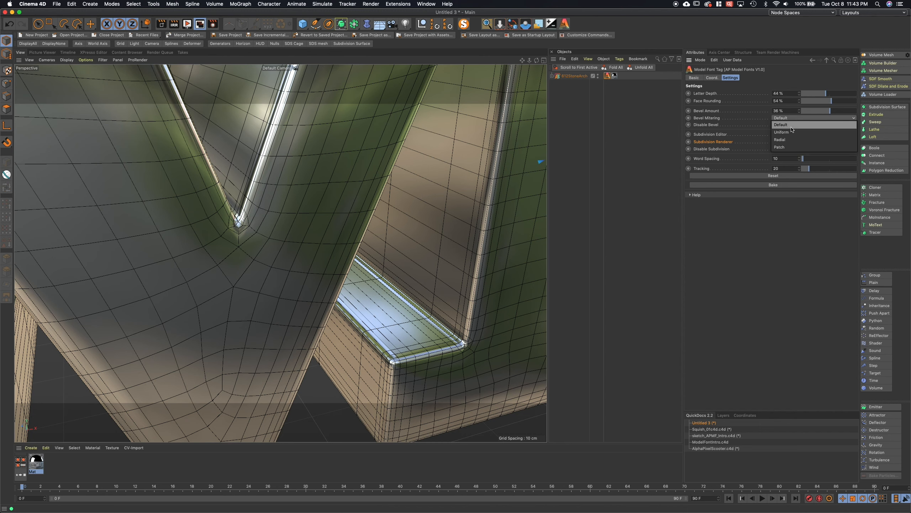
click(781, 132)
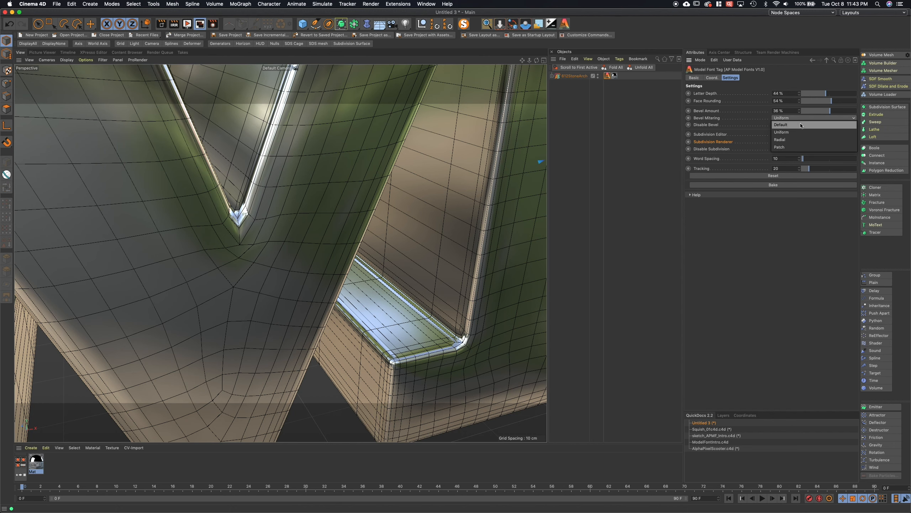
click(782, 124)
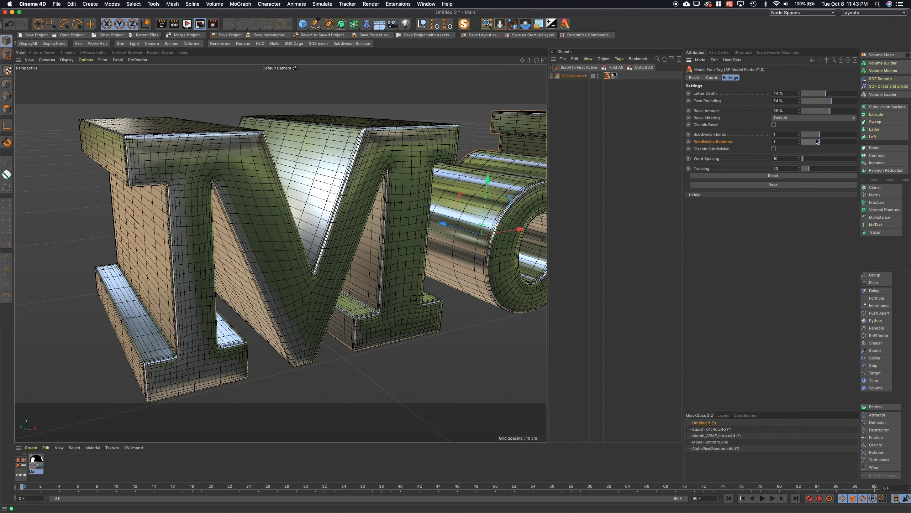
mouse_move(819, 146)
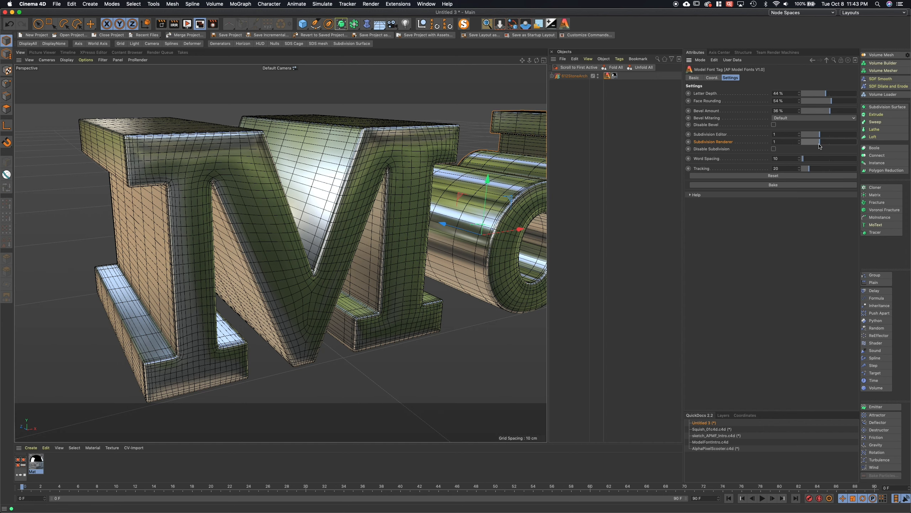
mouse_move(824, 144)
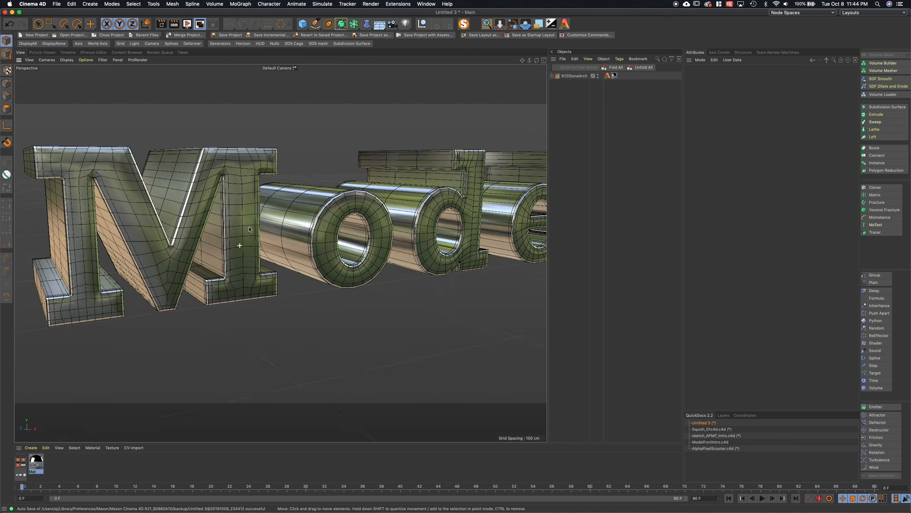
- Orbit the lettering and toggle Disable Subdivision off, then back on
drag(248, 229, 229, 266)
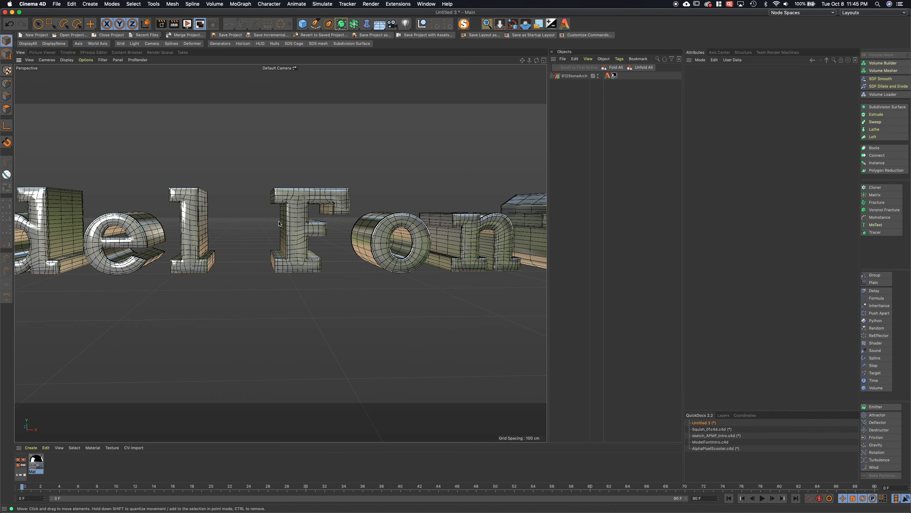
drag(279, 232, 157, 209)
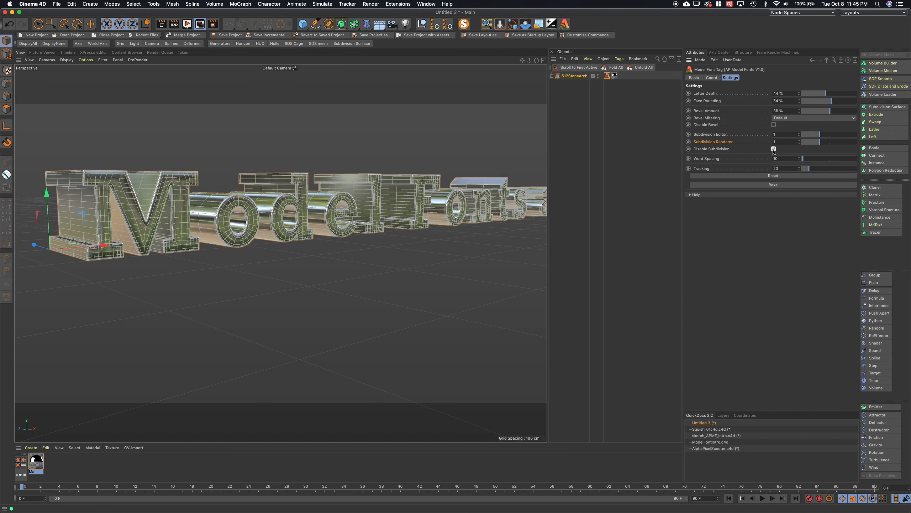
click(773, 149)
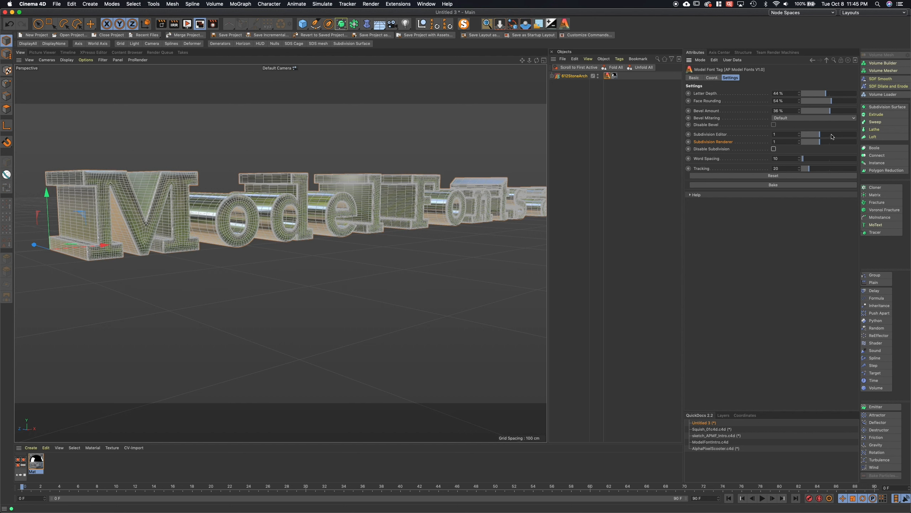
click(773, 149)
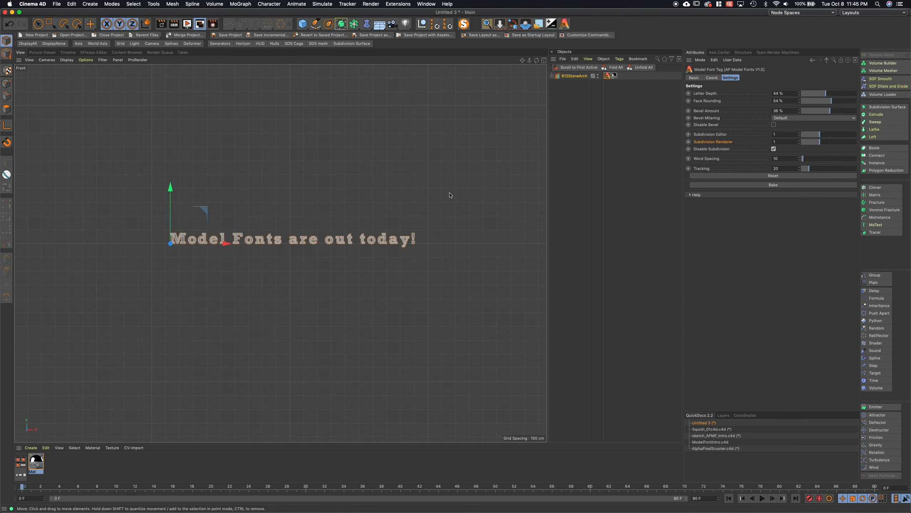
- Set Word Spacing to 26 and Tracking to 10 on the Model Font tag
drag(805, 158, 812, 158)
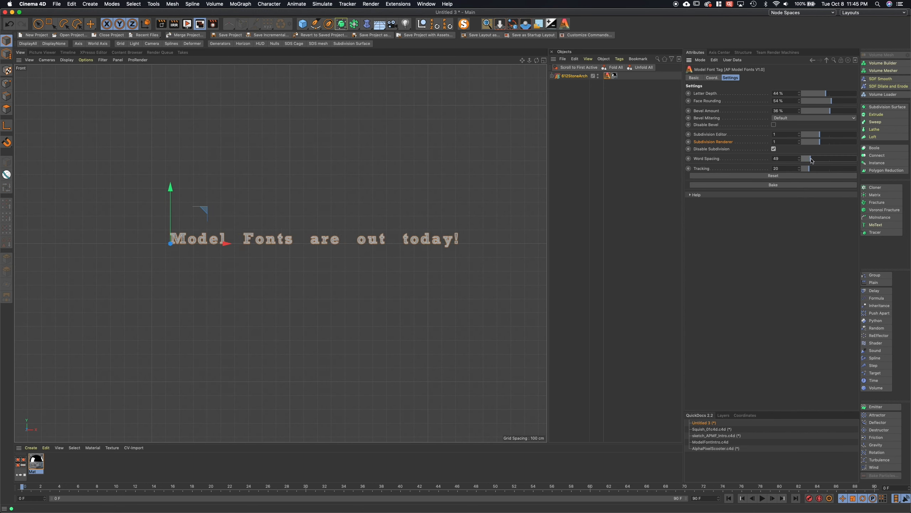
drag(818, 158, 806, 158)
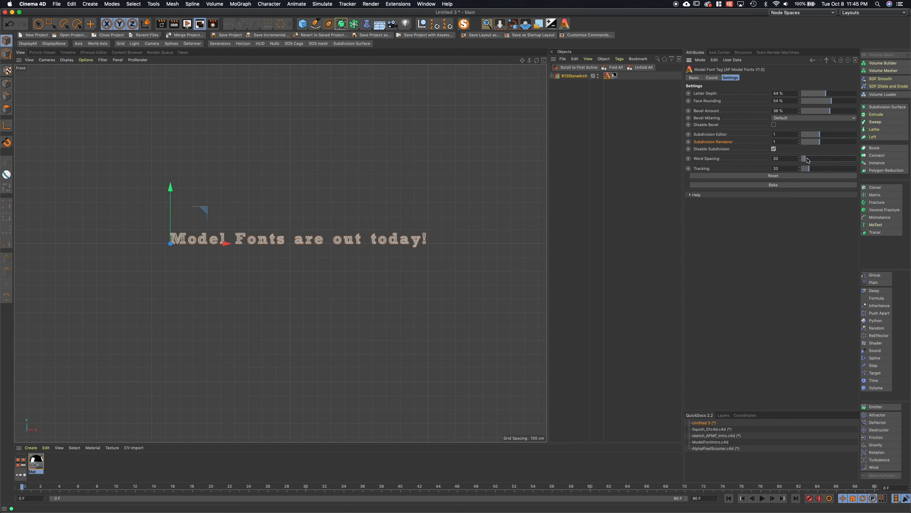
drag(806, 158, 812, 158)
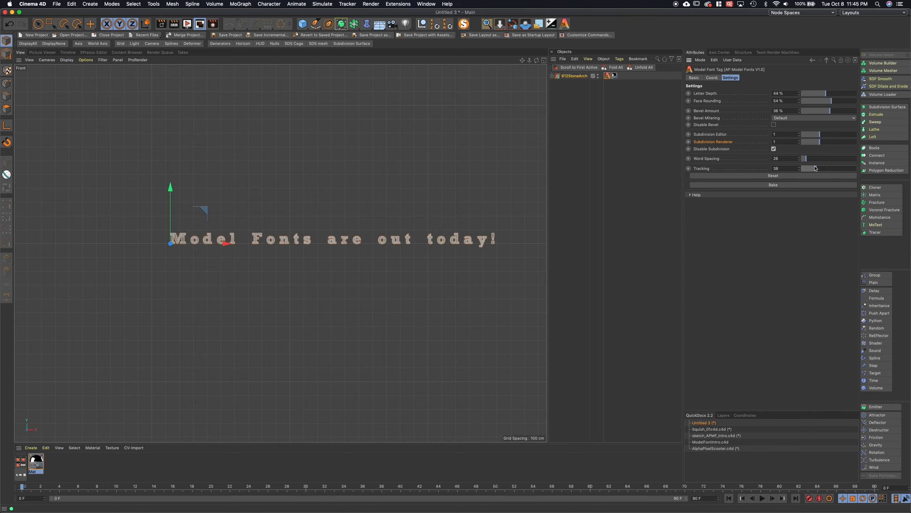
drag(817, 169, 805, 168)
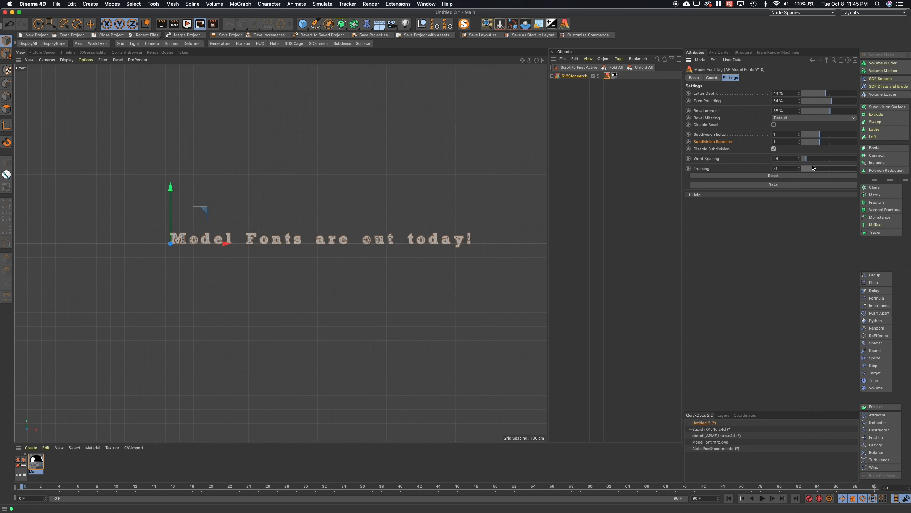
drag(806, 168, 820, 168)
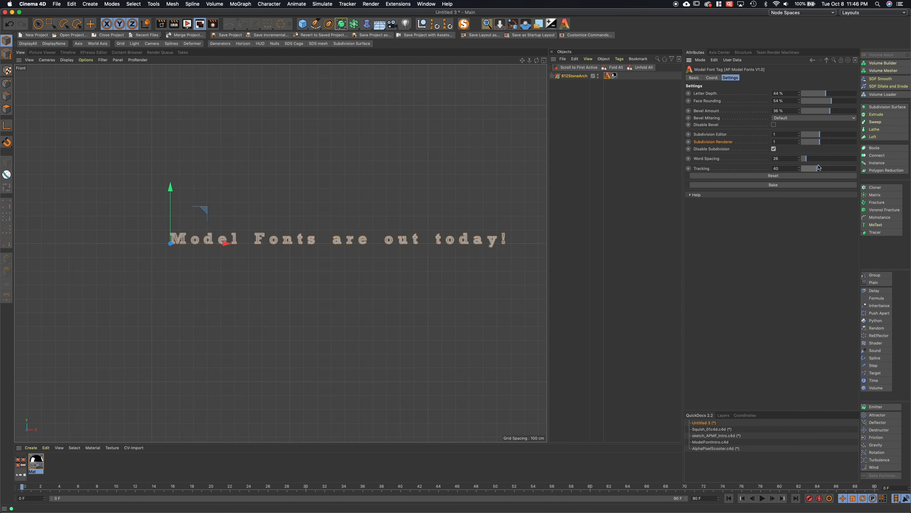
drag(819, 168, 807, 168)
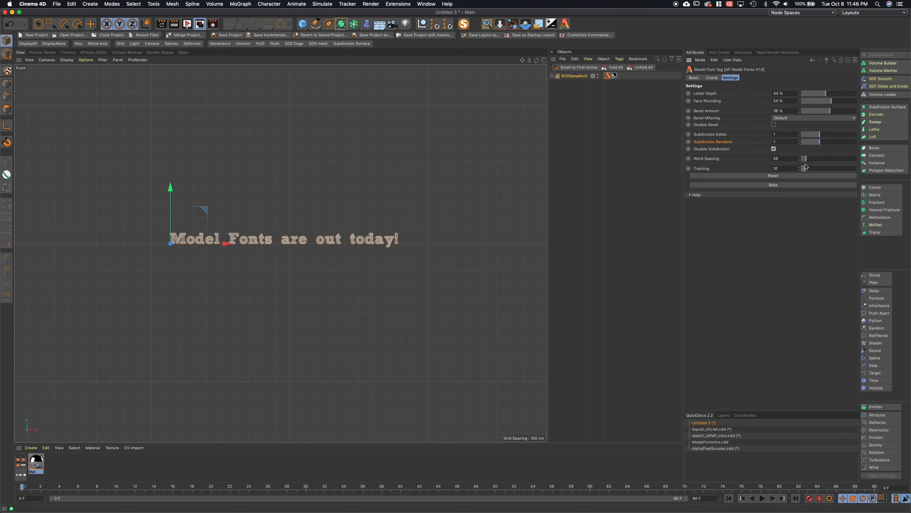
drag(806, 168, 804, 169)
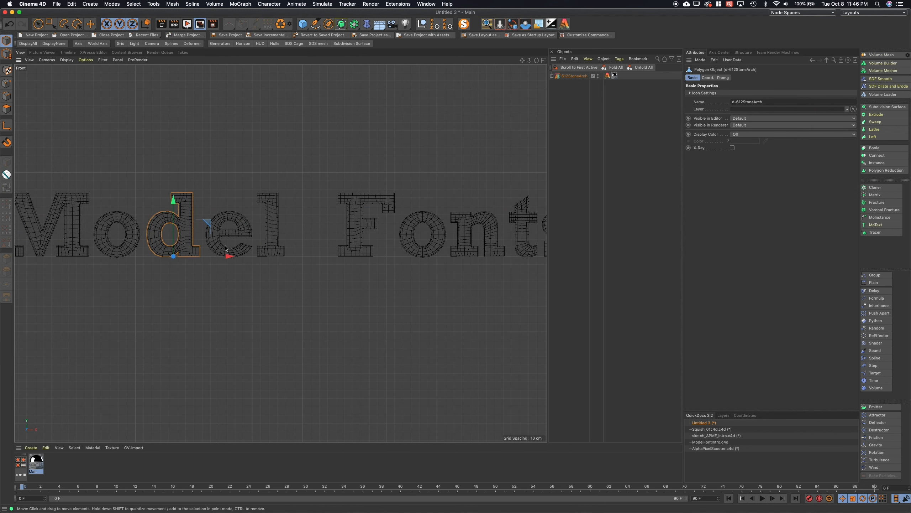
mouse_move(198, 220)
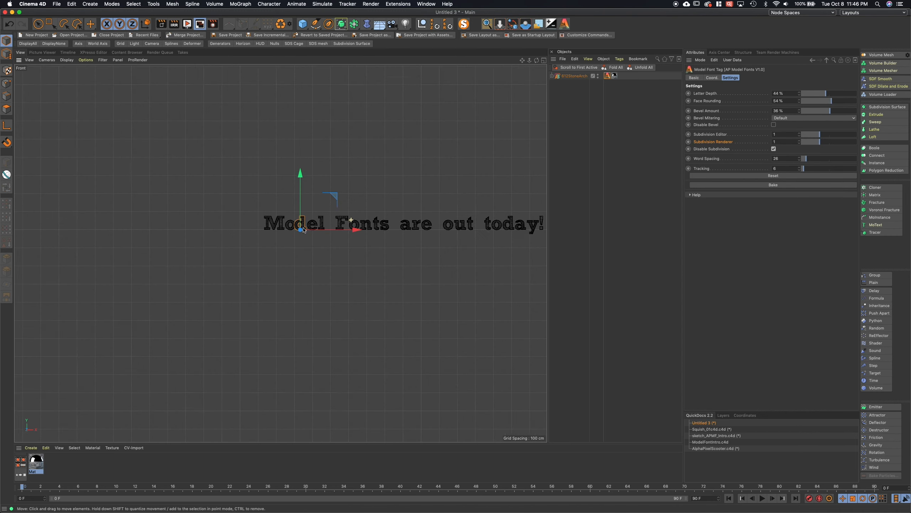
- Reset the Model Font tag to defaults (zero depth, 20% bevel) and reposition the view
drag(300, 224, 227, 231)
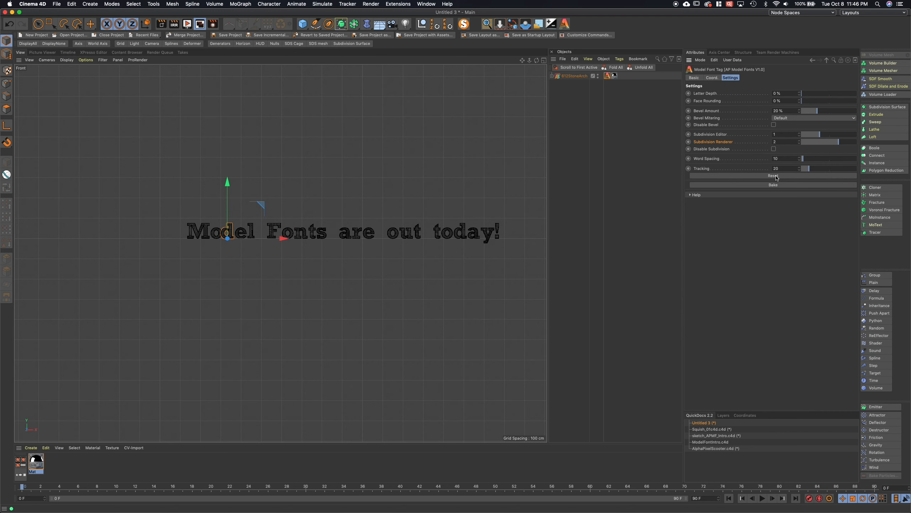
drag(227, 238, 303, 236)
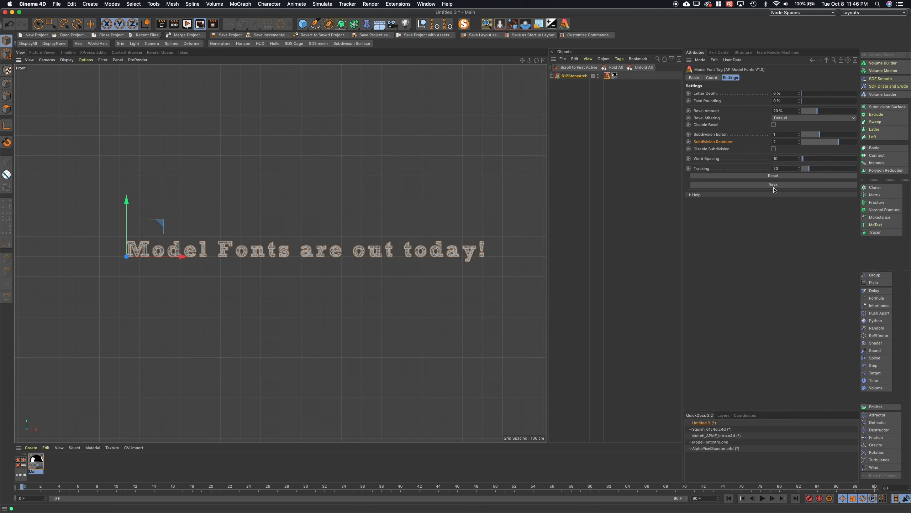
- Bake the lettering, expand the resulting Null and select the M letter object
click(552, 75)
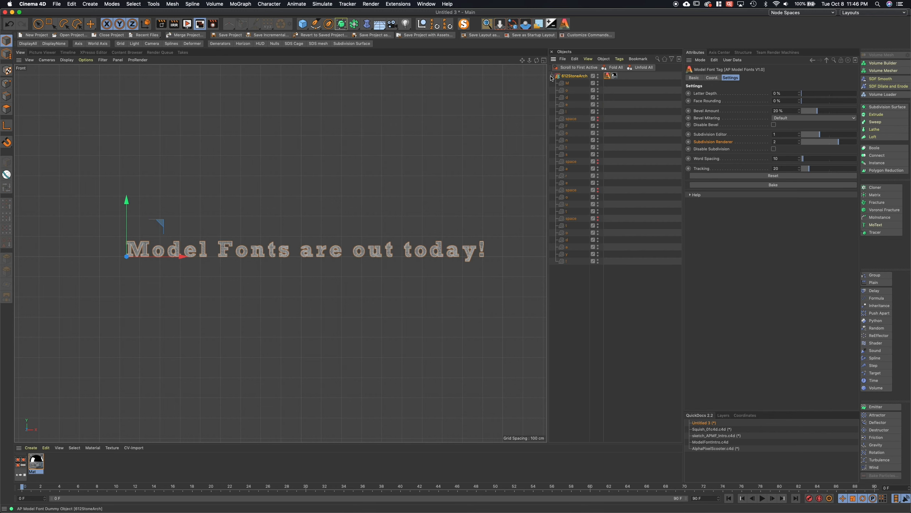
click(552, 76)
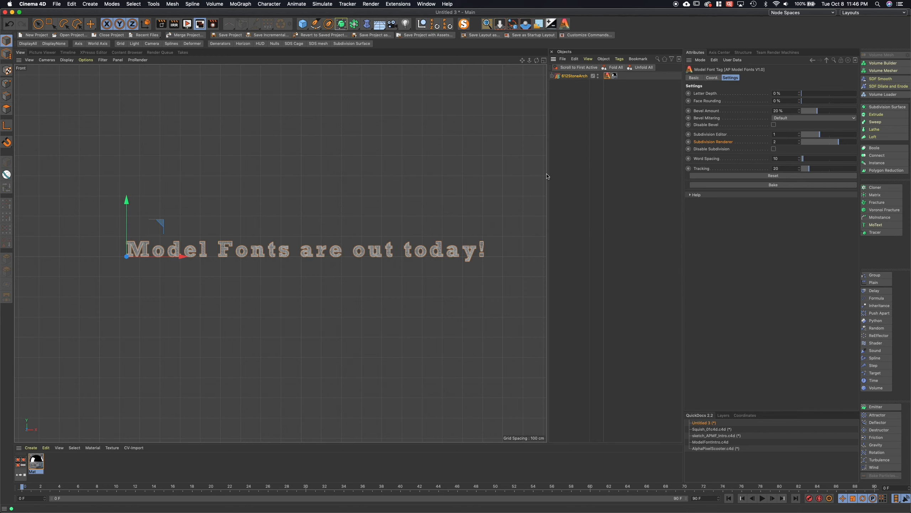
mouse_move(593, 85)
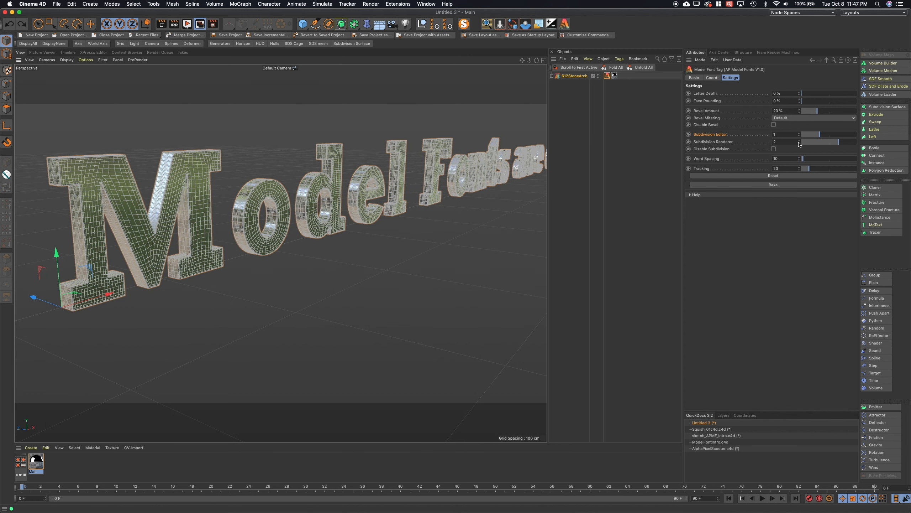
mouse_move(734, 145)
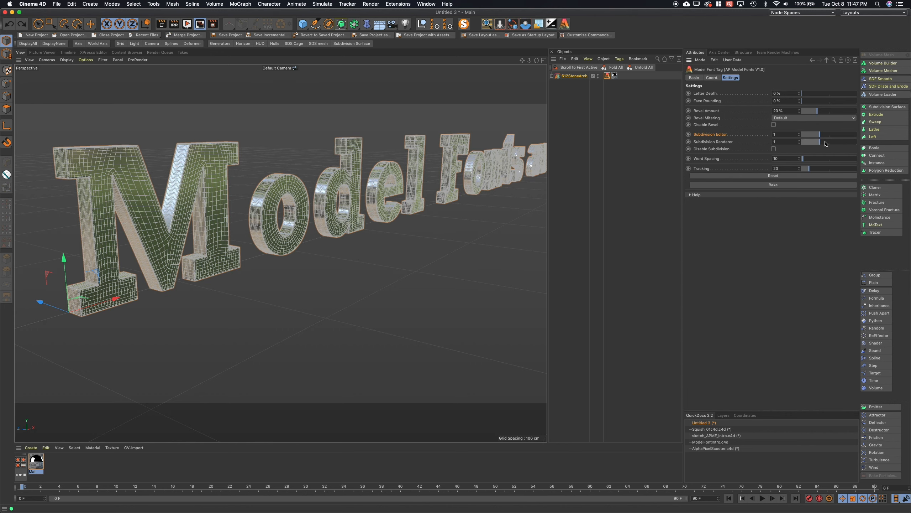
mouse_move(801, 158)
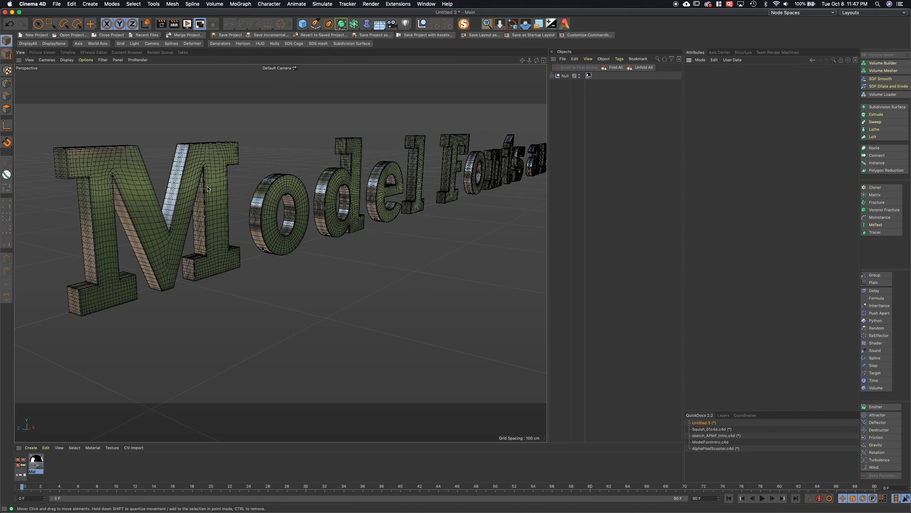
mouse_move(289, 211)
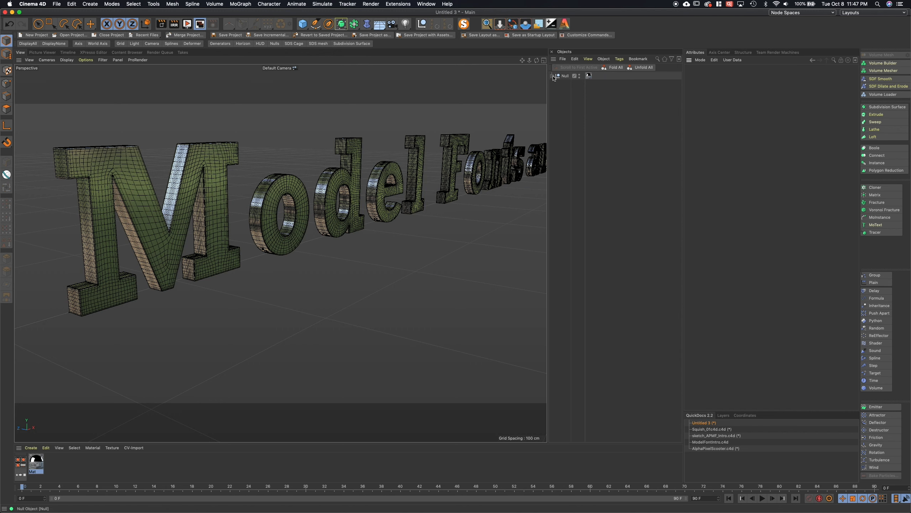
click(553, 76)
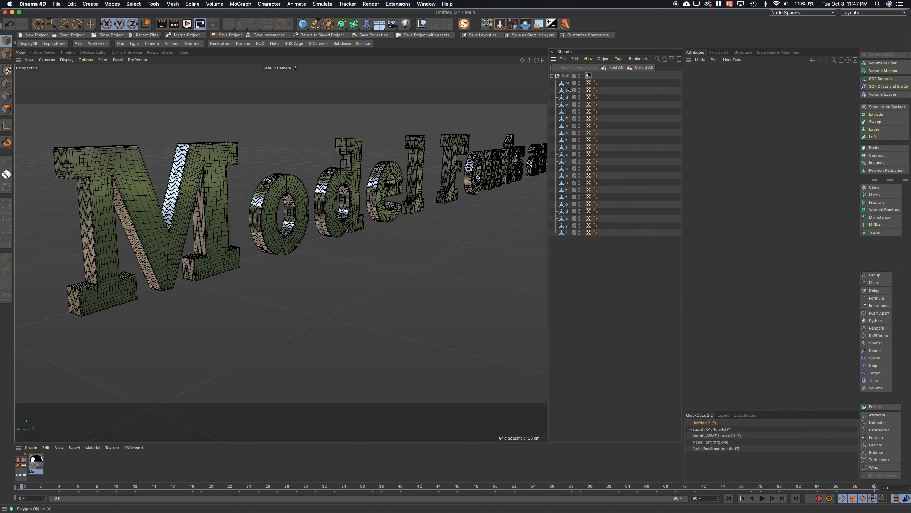
click(567, 83)
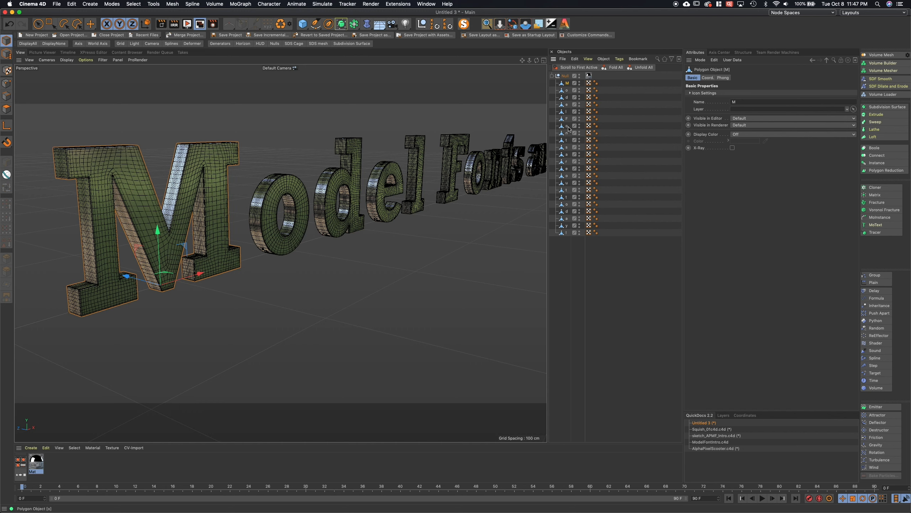
mouse_move(571, 129)
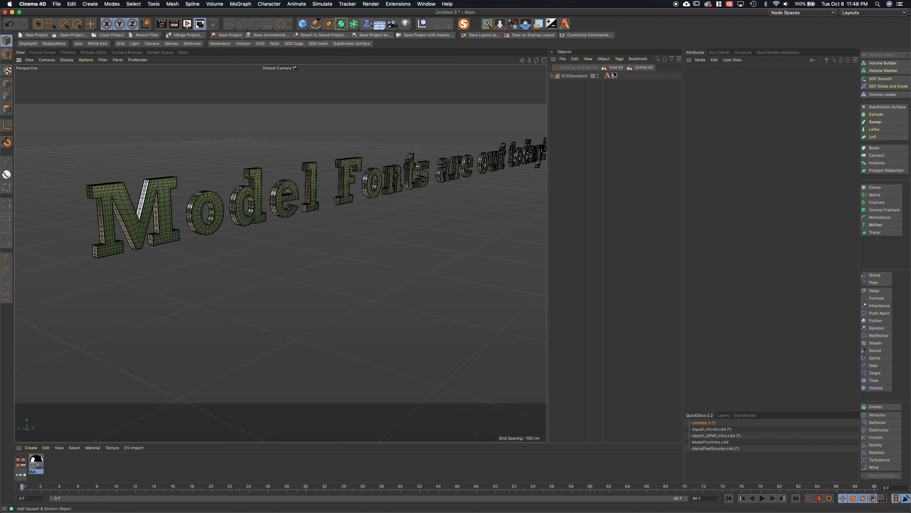
- Add a Squash & Stretch deformer and group it with the 612StoneArch letters under a Null
click(367, 23)
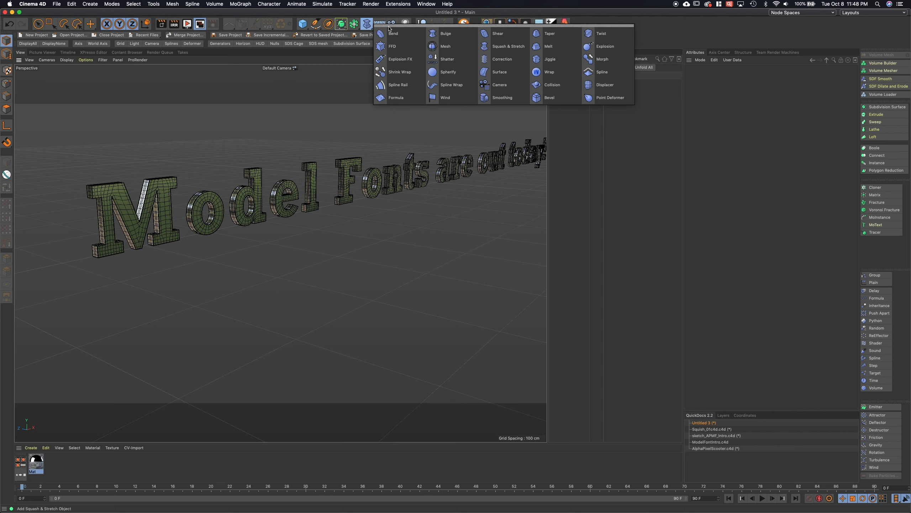
mouse_move(501, 59)
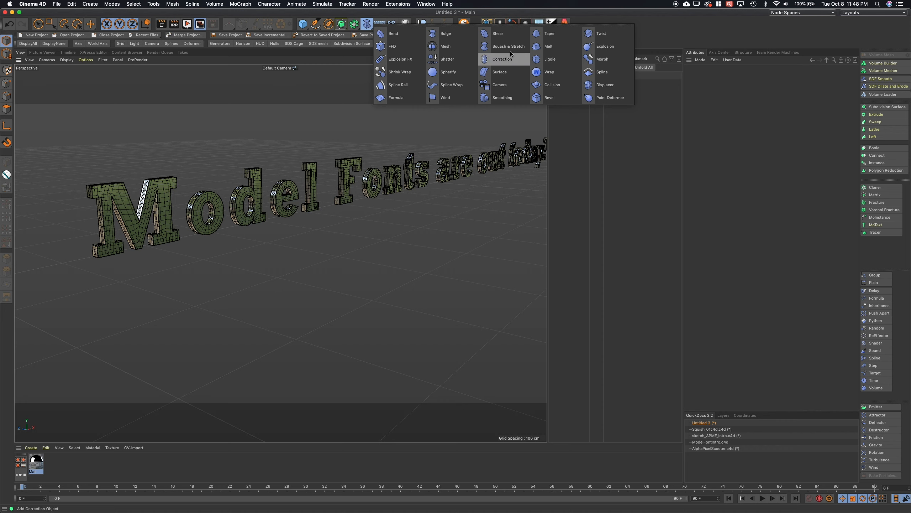
click(509, 46)
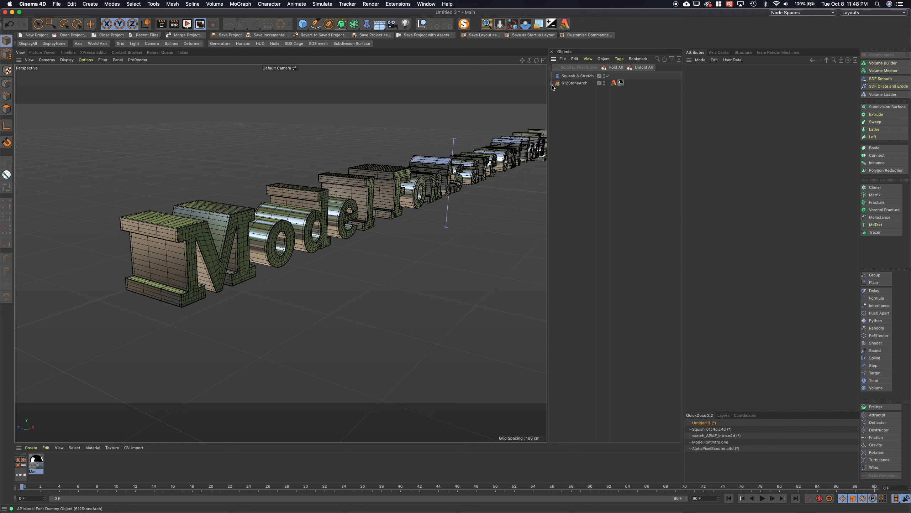
click(553, 83)
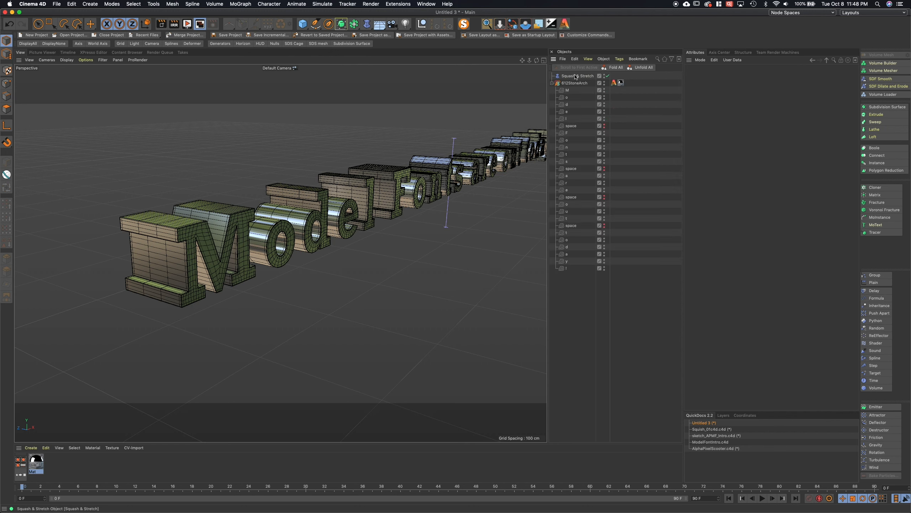
click(575, 75)
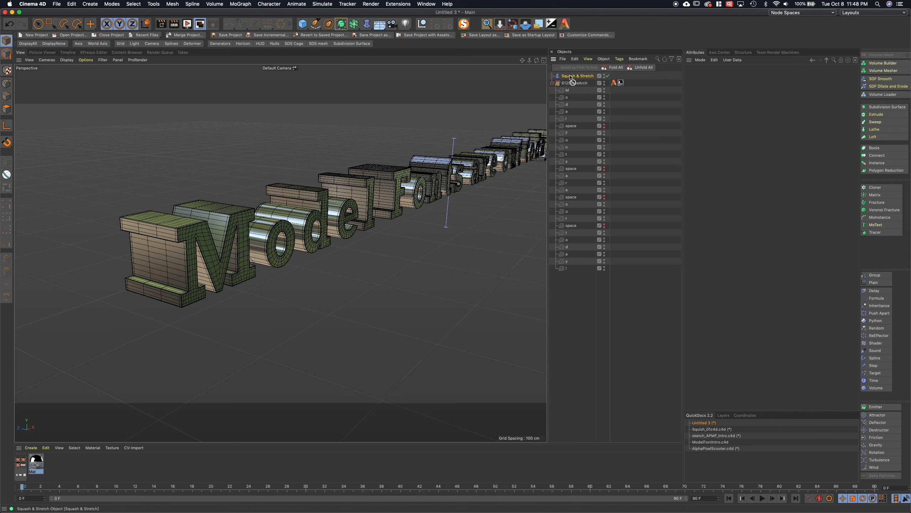
click(578, 76)
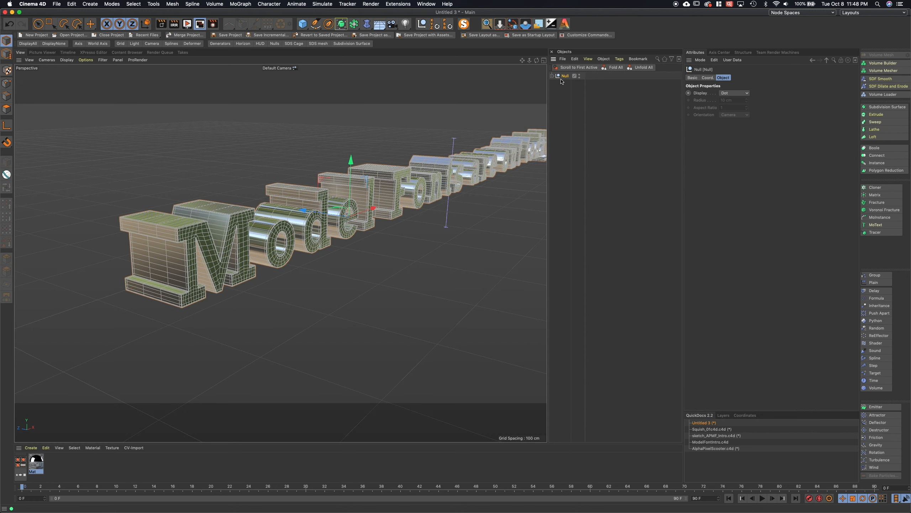
click(553, 75)
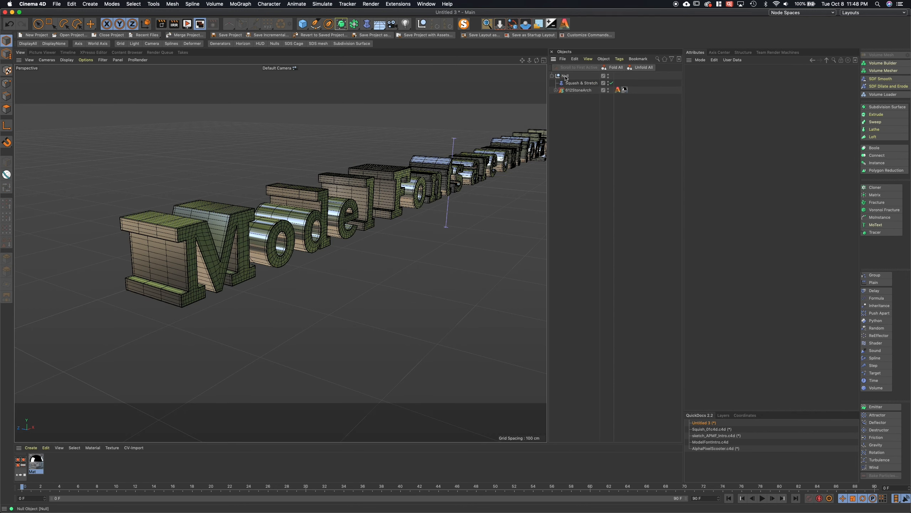
click(580, 90)
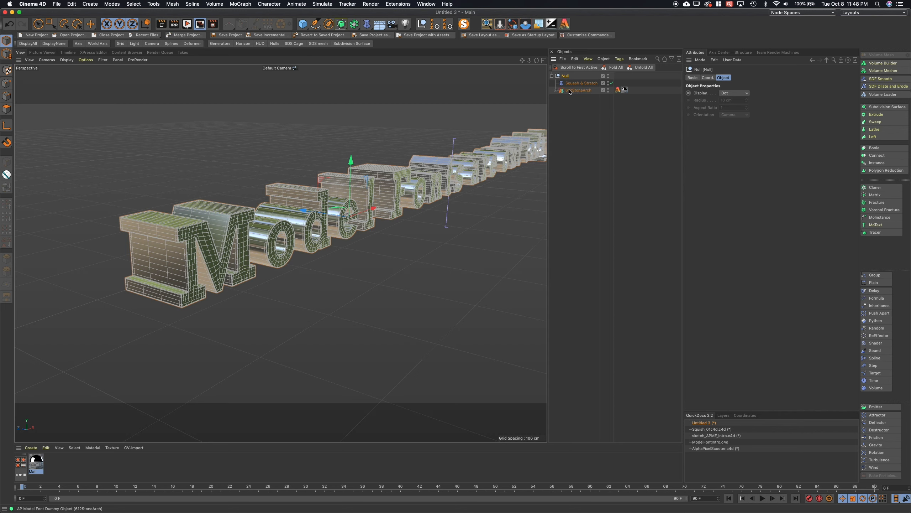
click(581, 83)
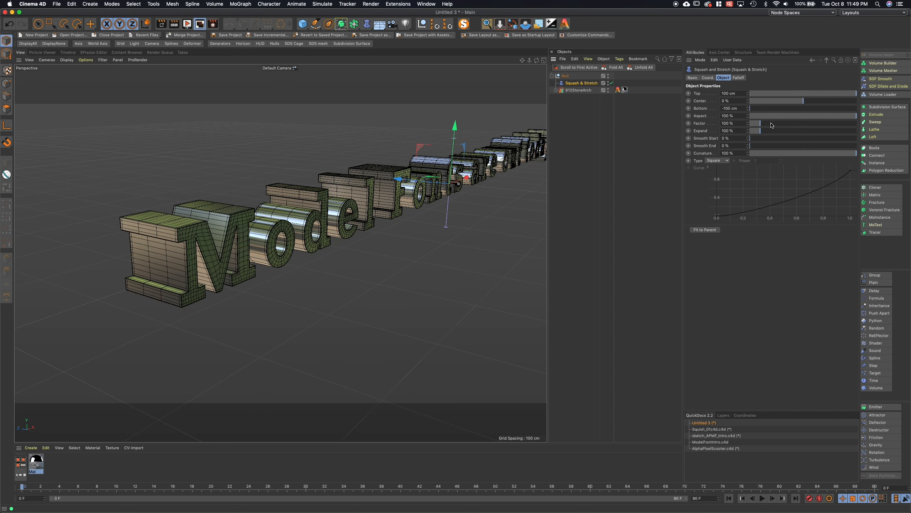
- Tune the Squash & Stretch Factor to squash the letters, then rotate the Null group to curve them
drag(755, 123, 759, 122)
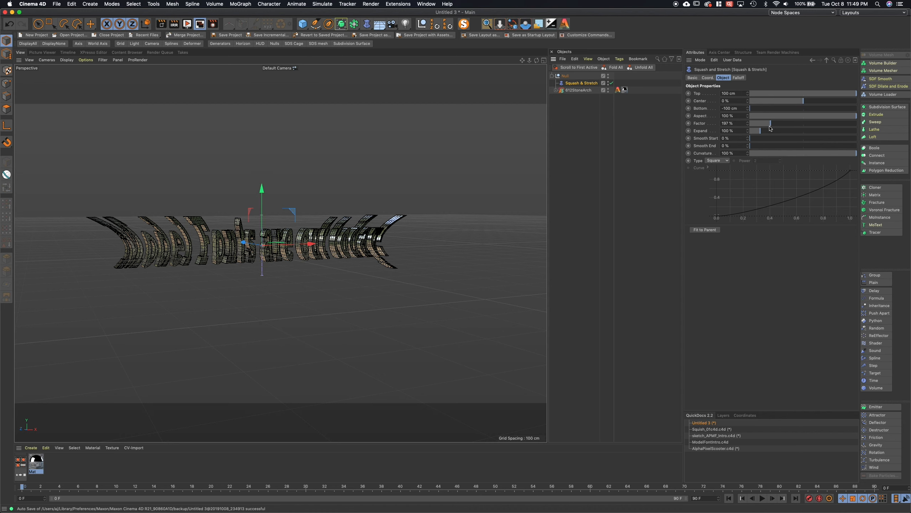
drag(760, 123, 773, 124)
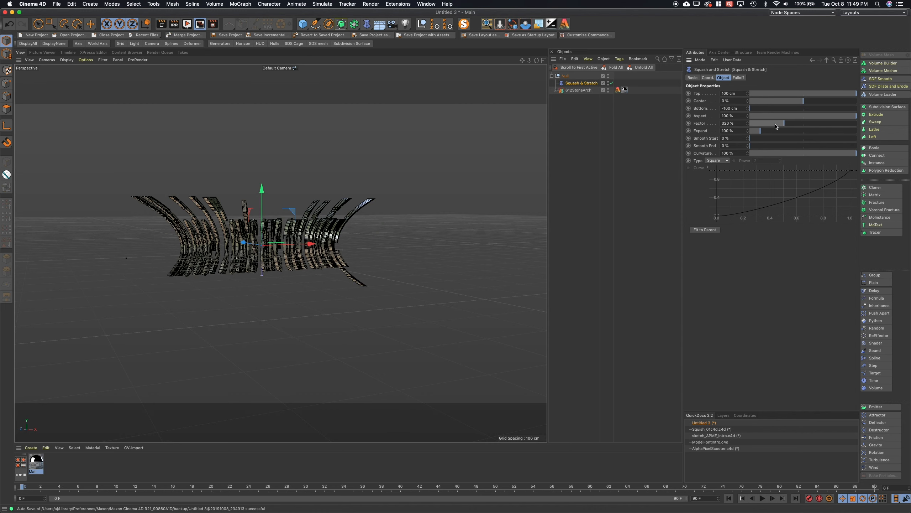
drag(797, 122, 756, 122)
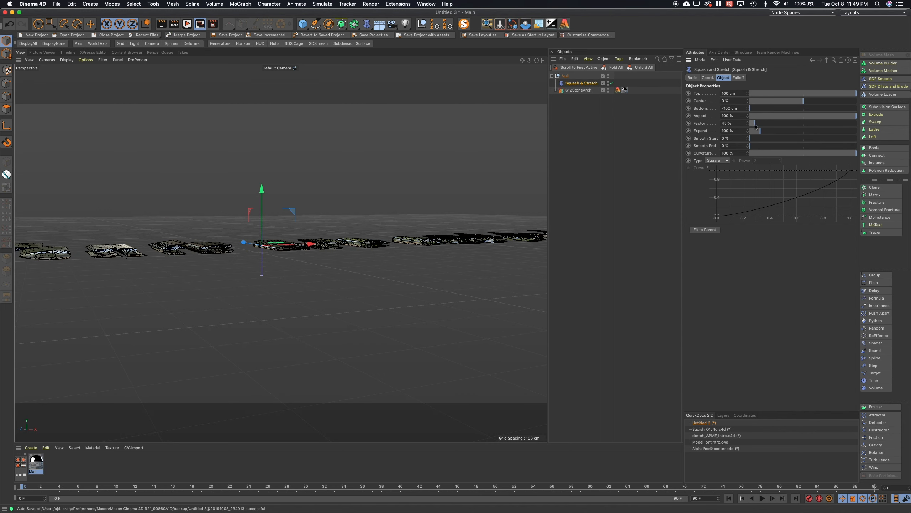
drag(755, 123, 779, 123)
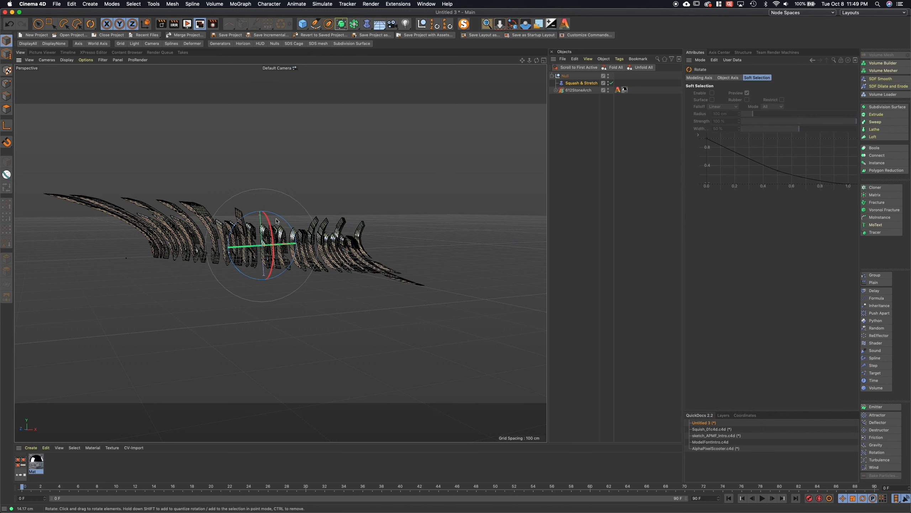
drag(276, 219, 269, 212)
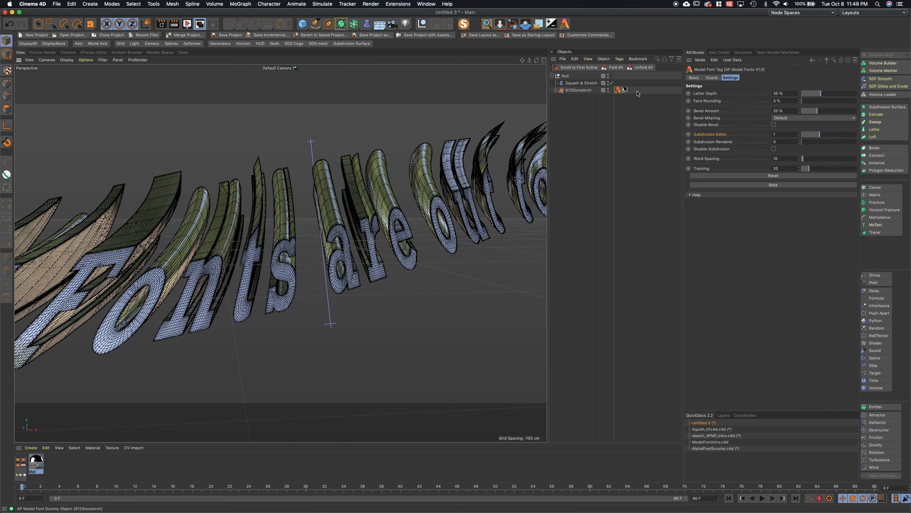
- Lower the 612StoneArch Letter Depth to about 19% to thin the letters
drag(825, 92, 817, 93)
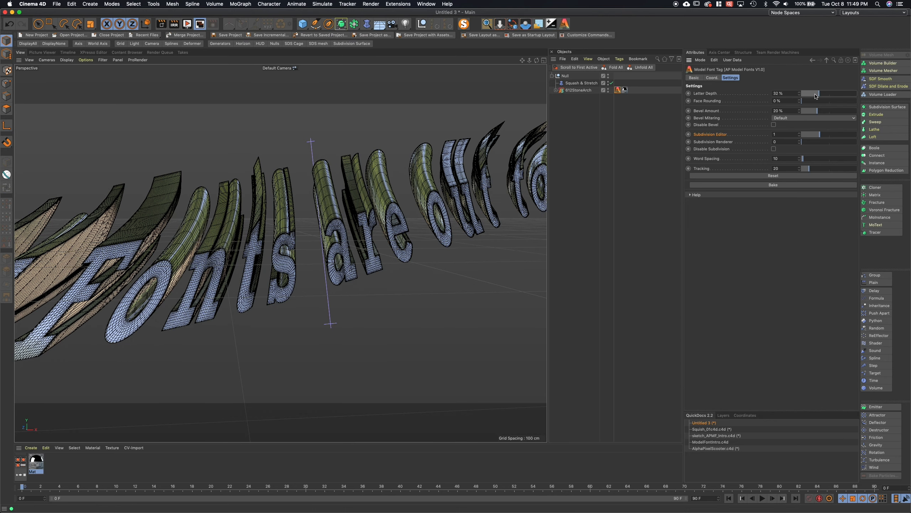
drag(817, 93, 805, 93)
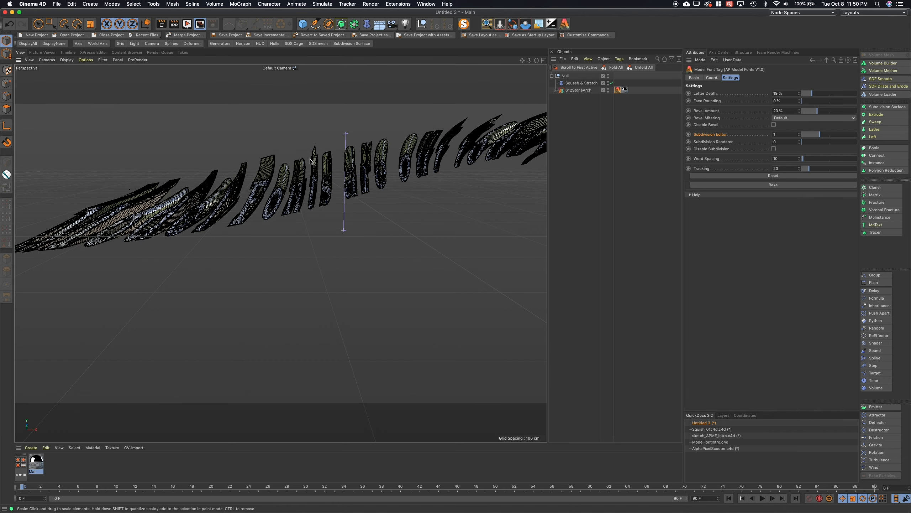
mouse_move(351, 158)
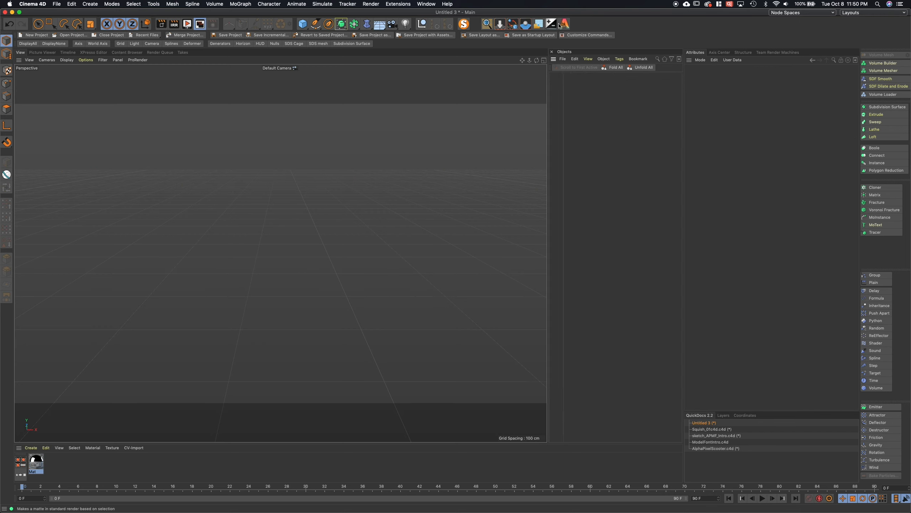
- Generate 'SQUISH' lettering in the 612SansNeue model font with AP Model Fonts
click(556, 23)
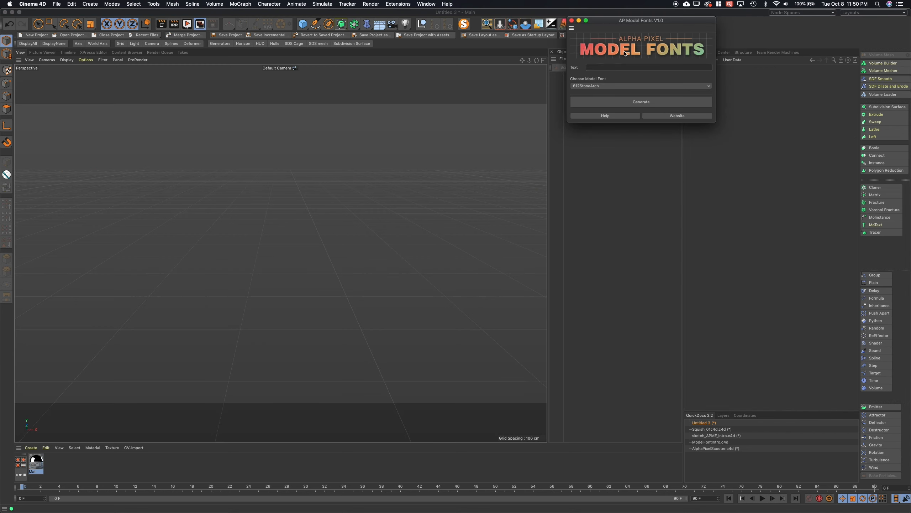
drag(641, 21, 316, 119)
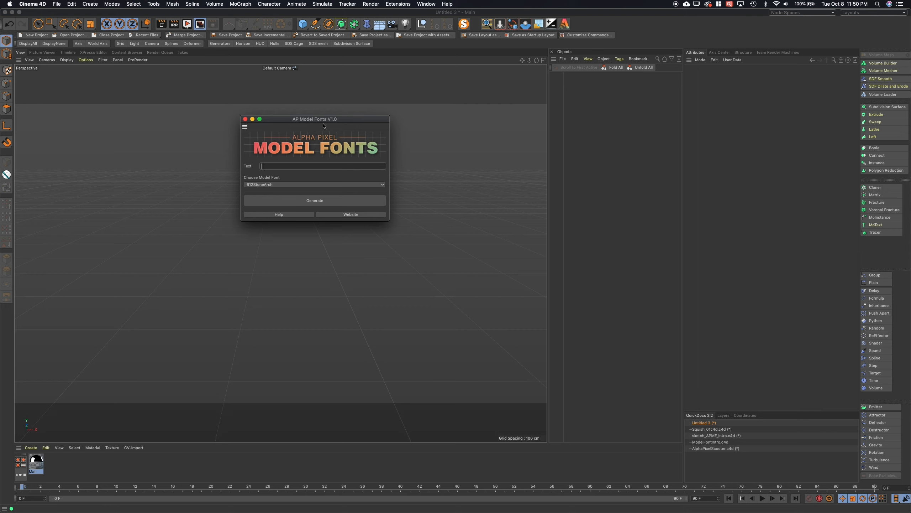
text(Sq)
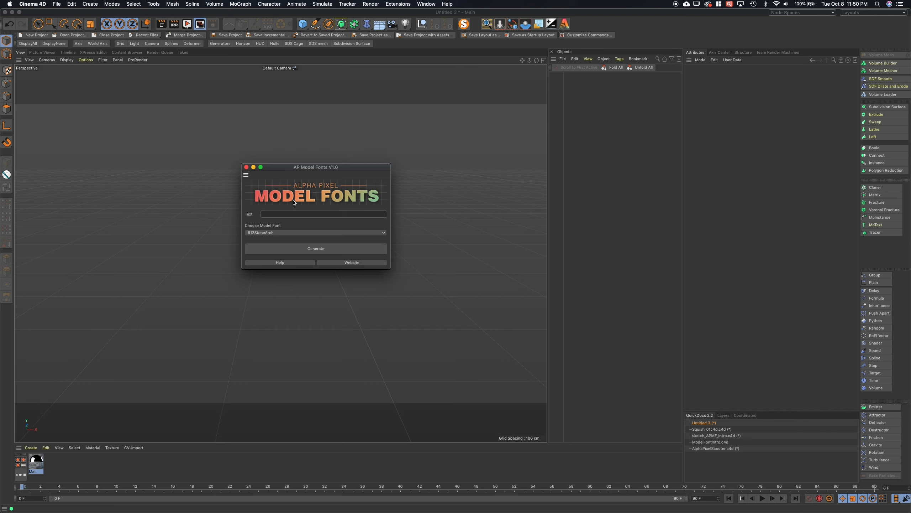
text(SQUISH)
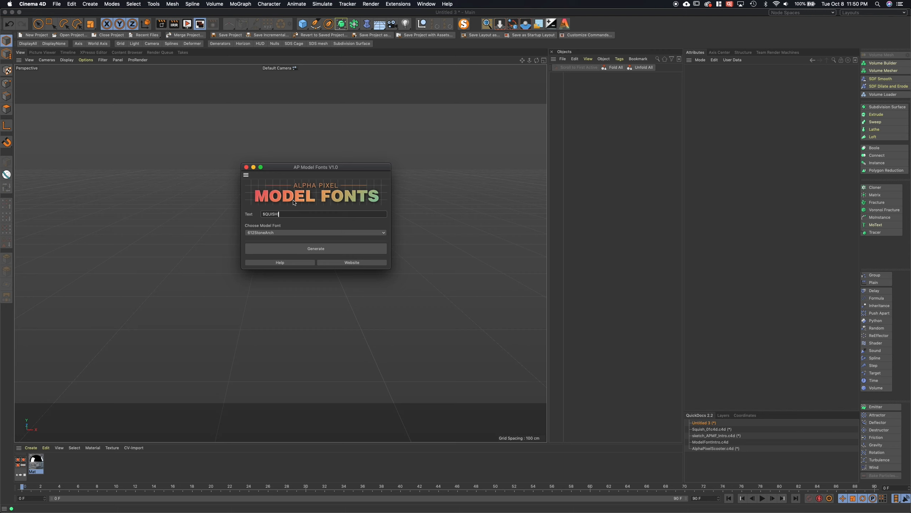
click(315, 233)
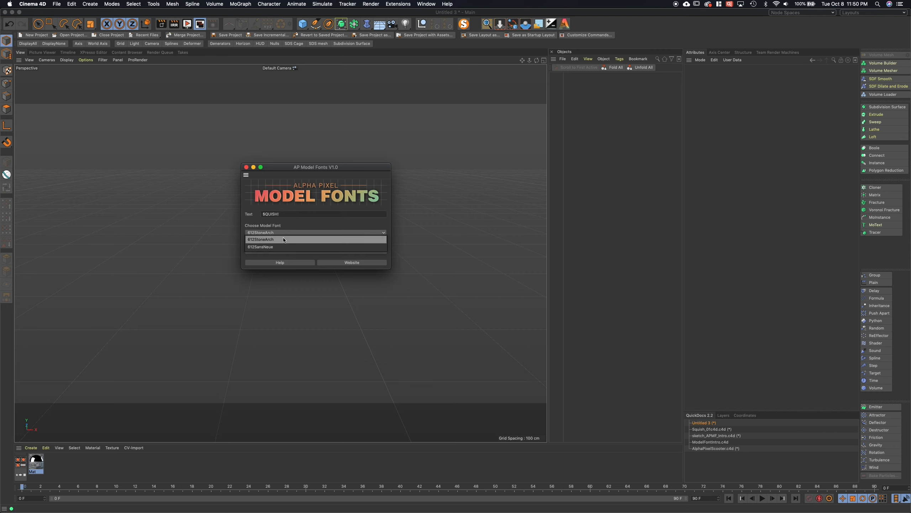
click(261, 246)
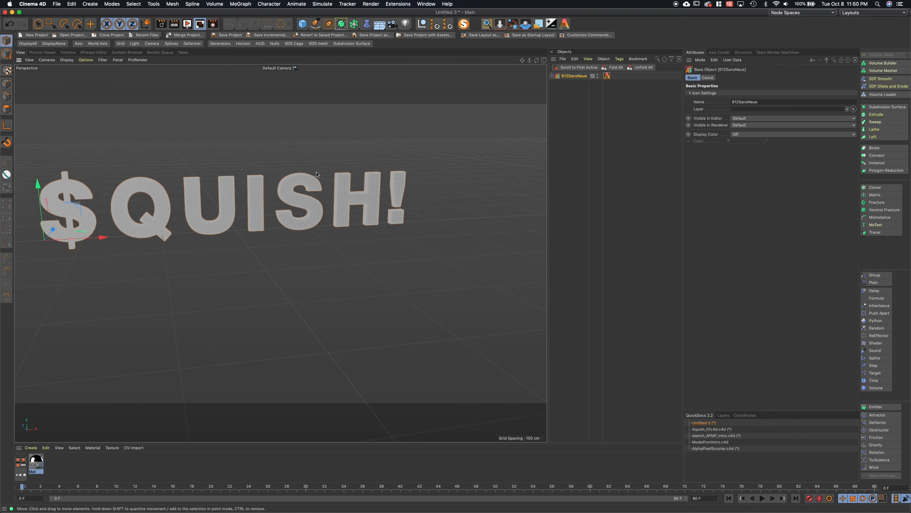
- Pinch the SQUISH text with an FFD deformer and apply the chrome Mat material
click(366, 23)
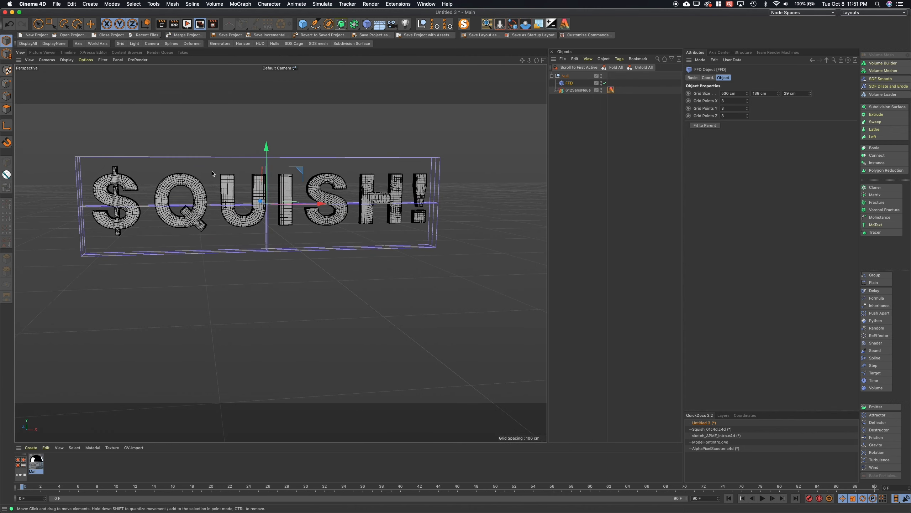
mouse_move(53, 120)
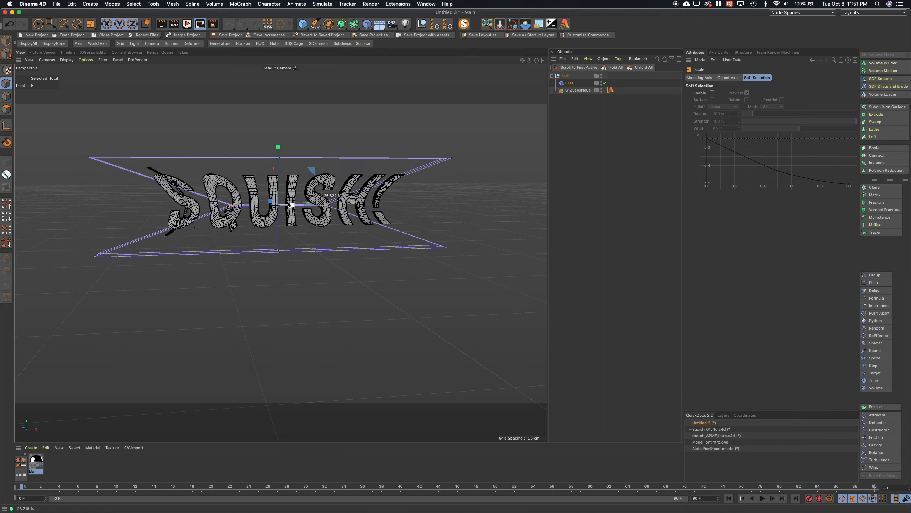
drag(270, 202, 301, 203)
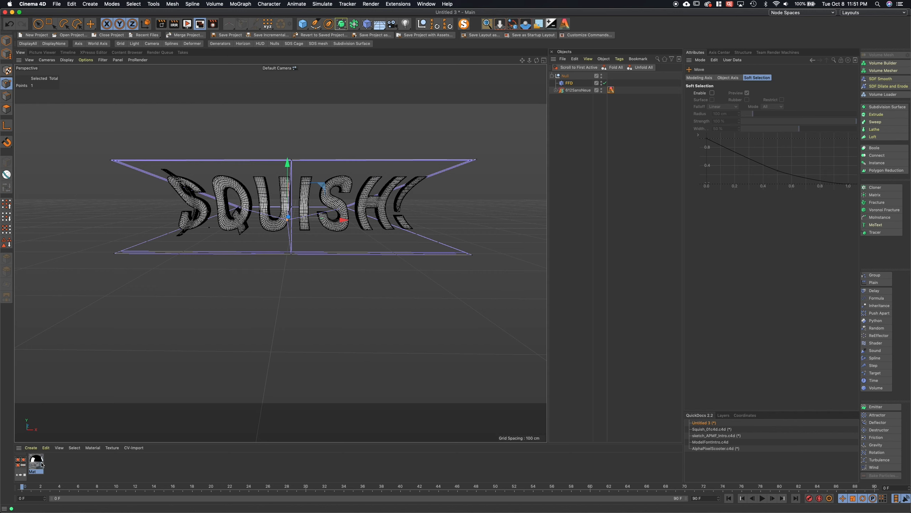
click(618, 89)
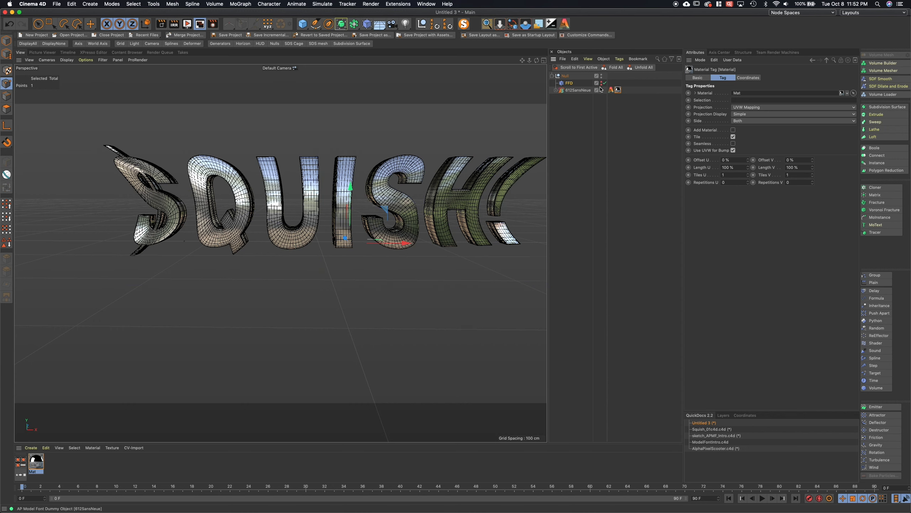
- Switch the viewport to Gouraud Shading without wireframe and orbit to view the letters angled
click(67, 60)
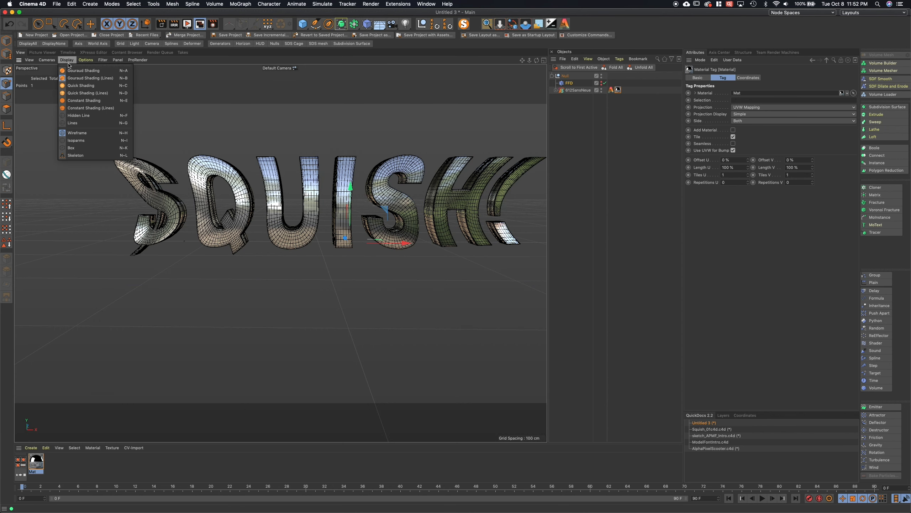
click(84, 70)
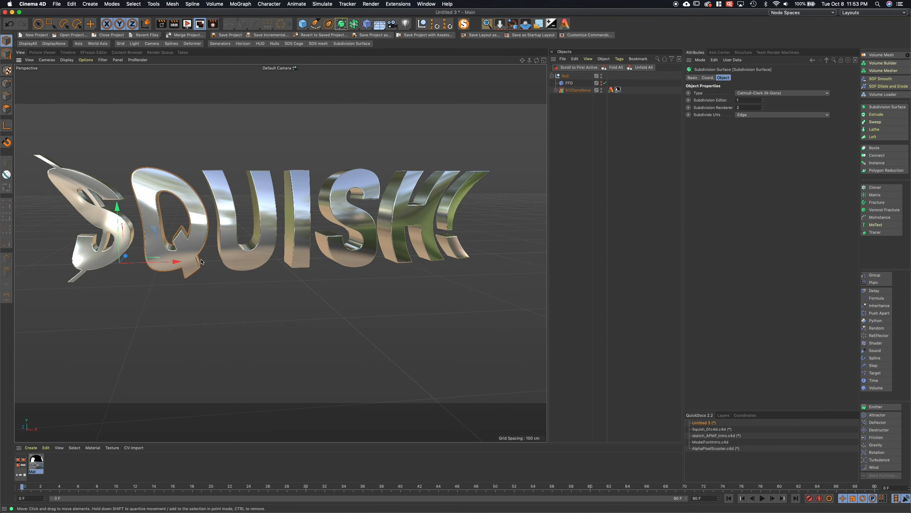
drag(201, 262, 304, 211)
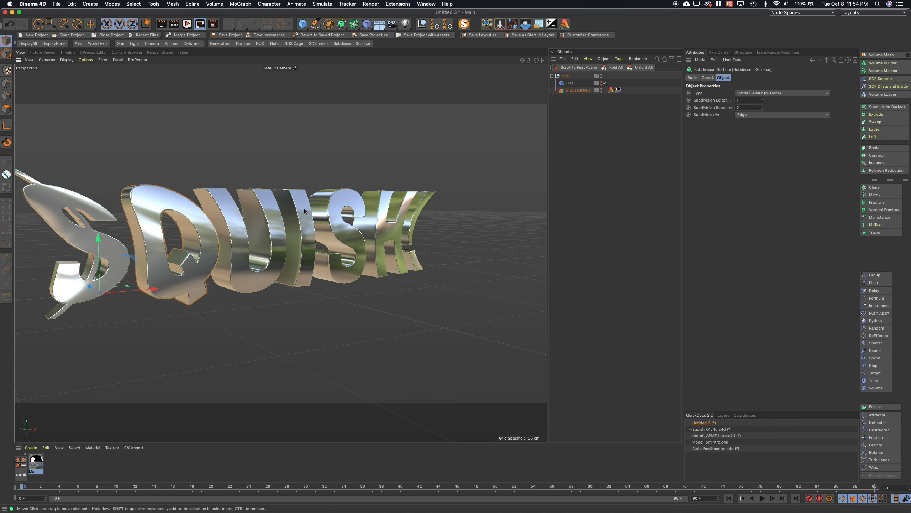
mouse_move(196, 273)
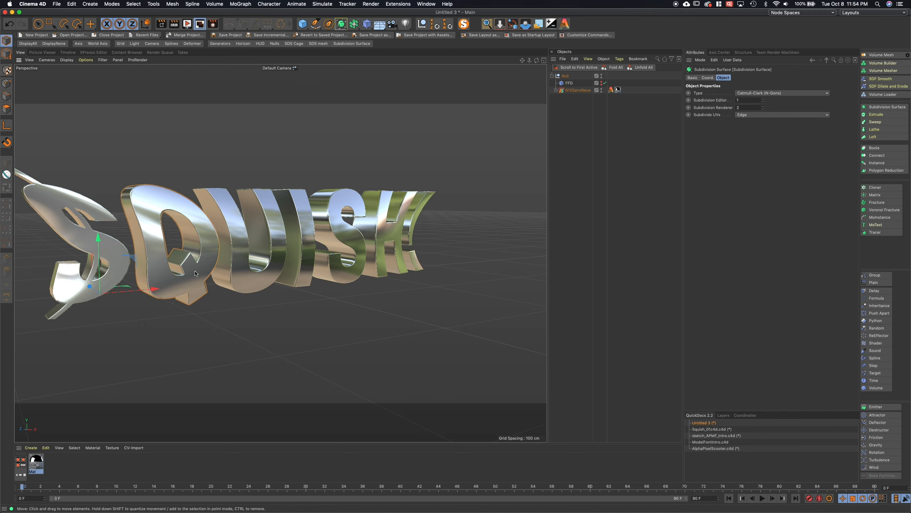